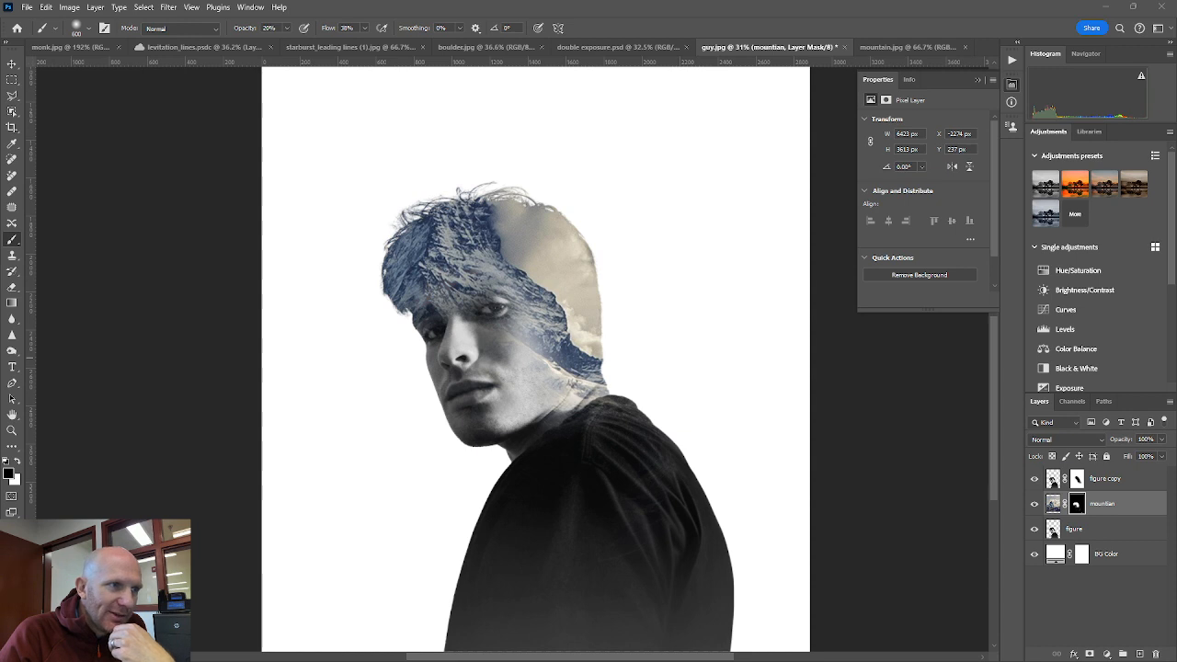
- Compare with the finished reference, then duplicate the mountain layer and release the copy's clipping
click(618, 48)
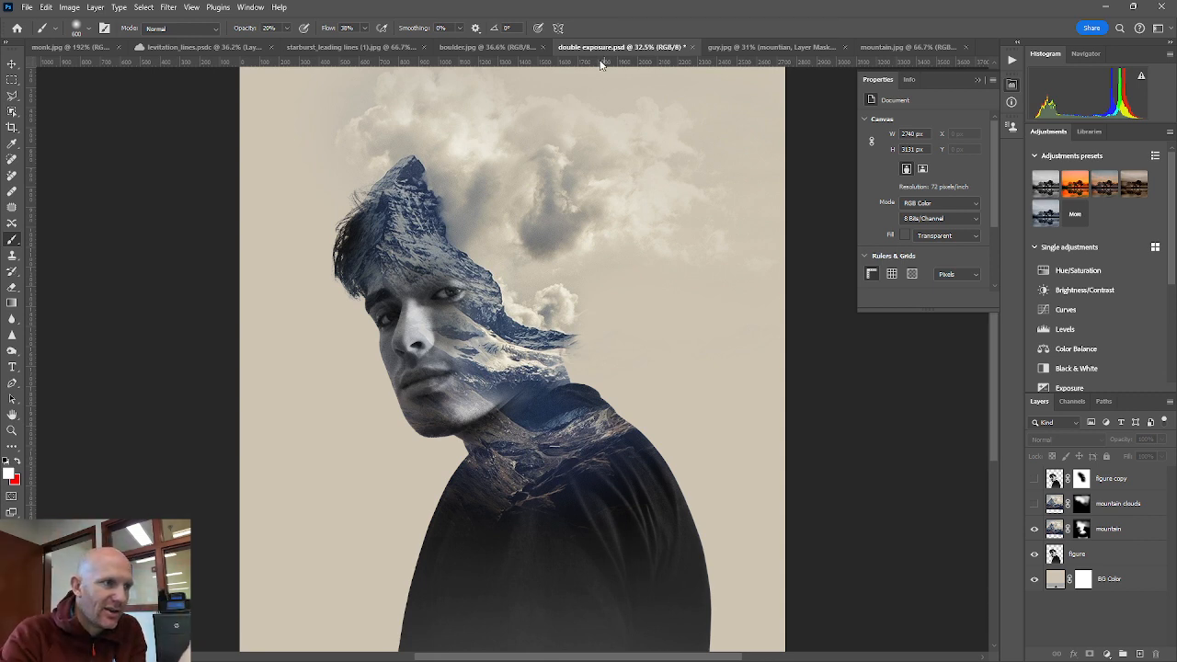
mouse_move(762, 338)
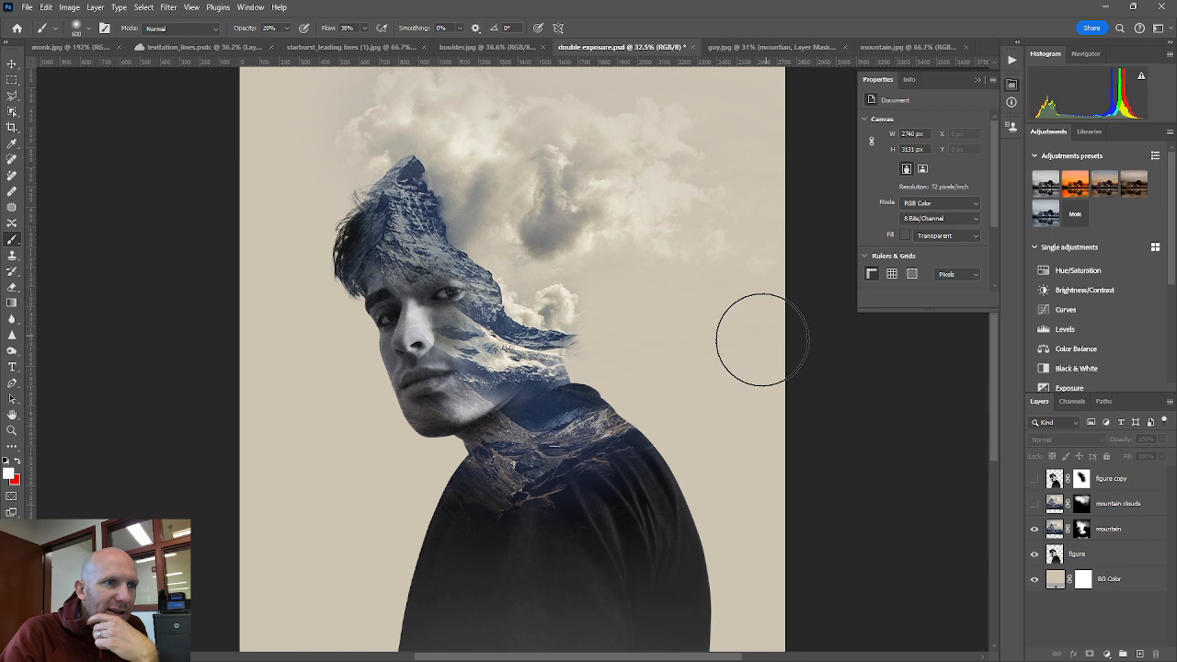
mouse_move(821, 204)
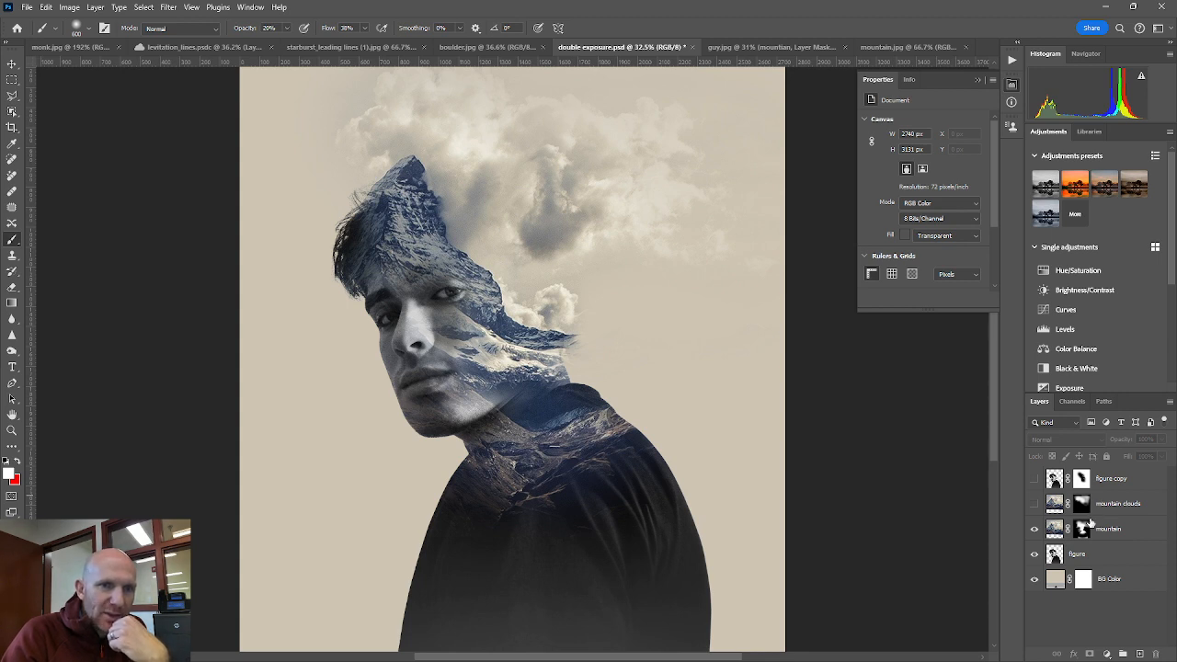
click(773, 48)
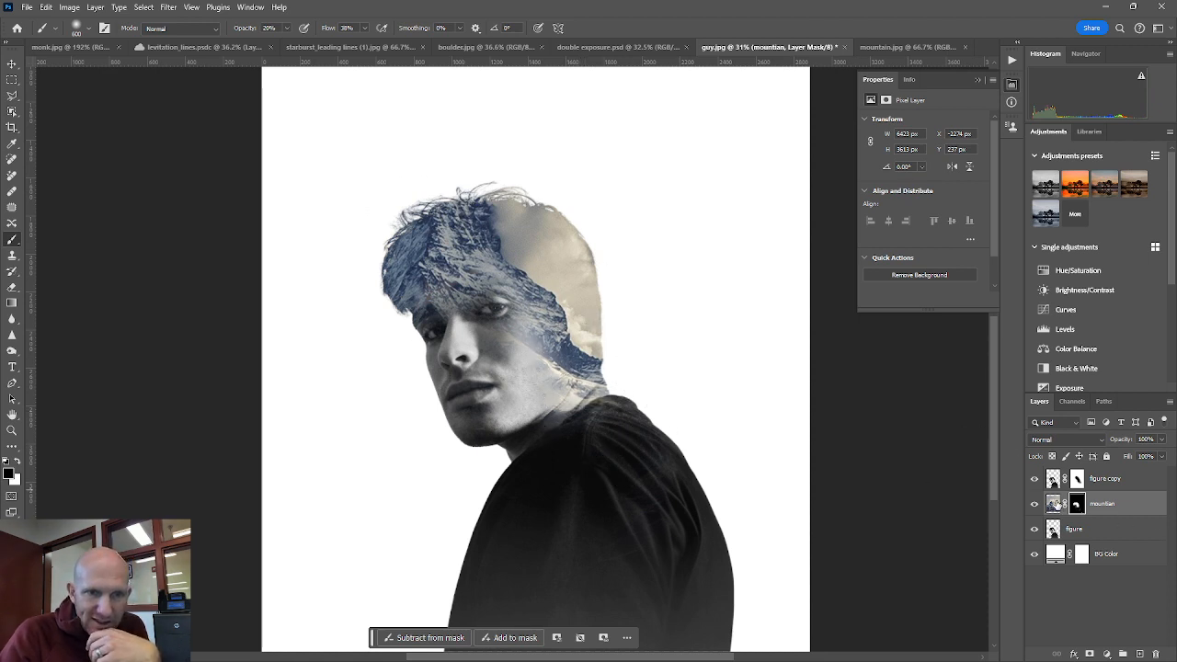
click(1056, 504)
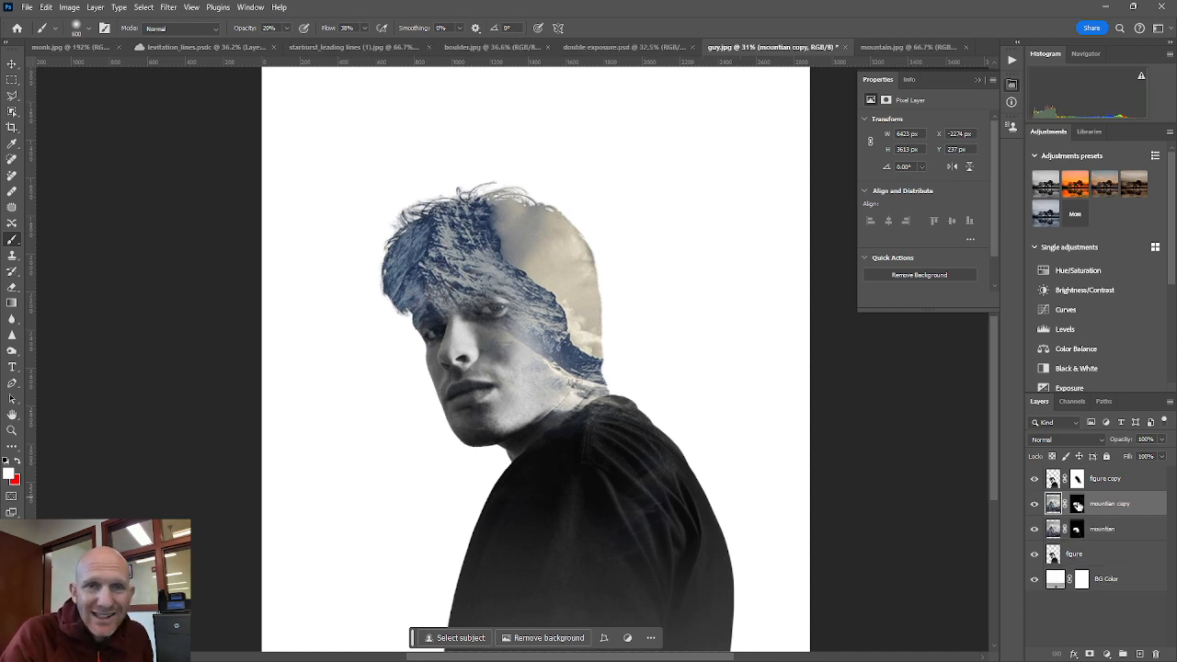
right_click(1054, 504)
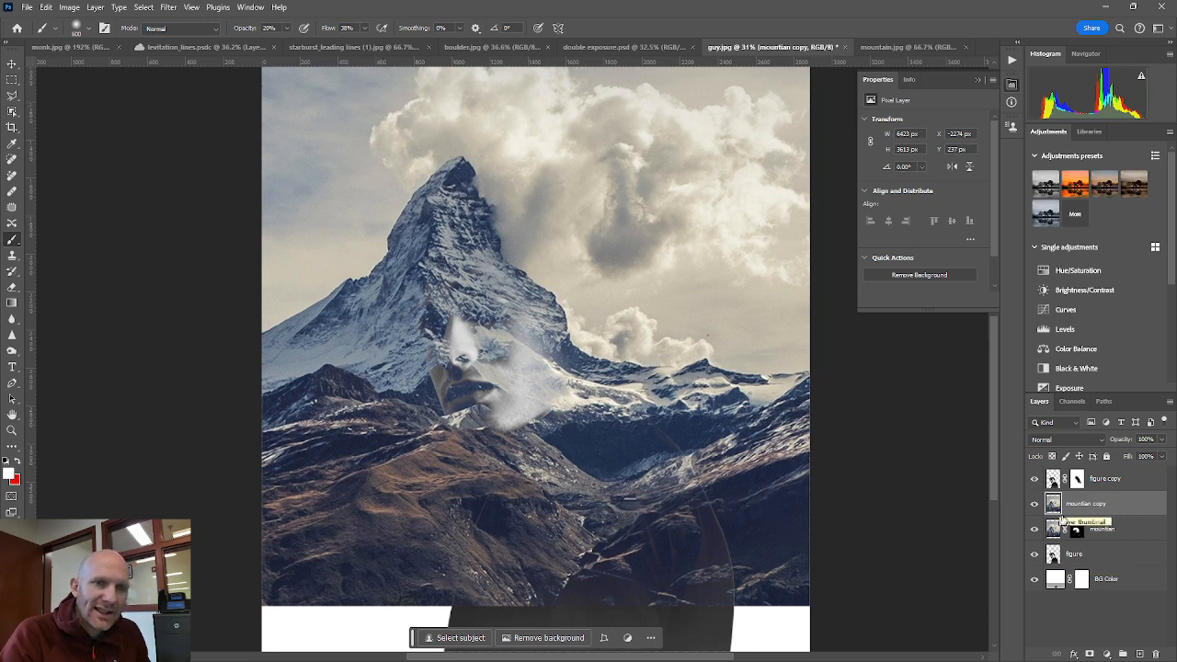
mouse_move(1087, 504)
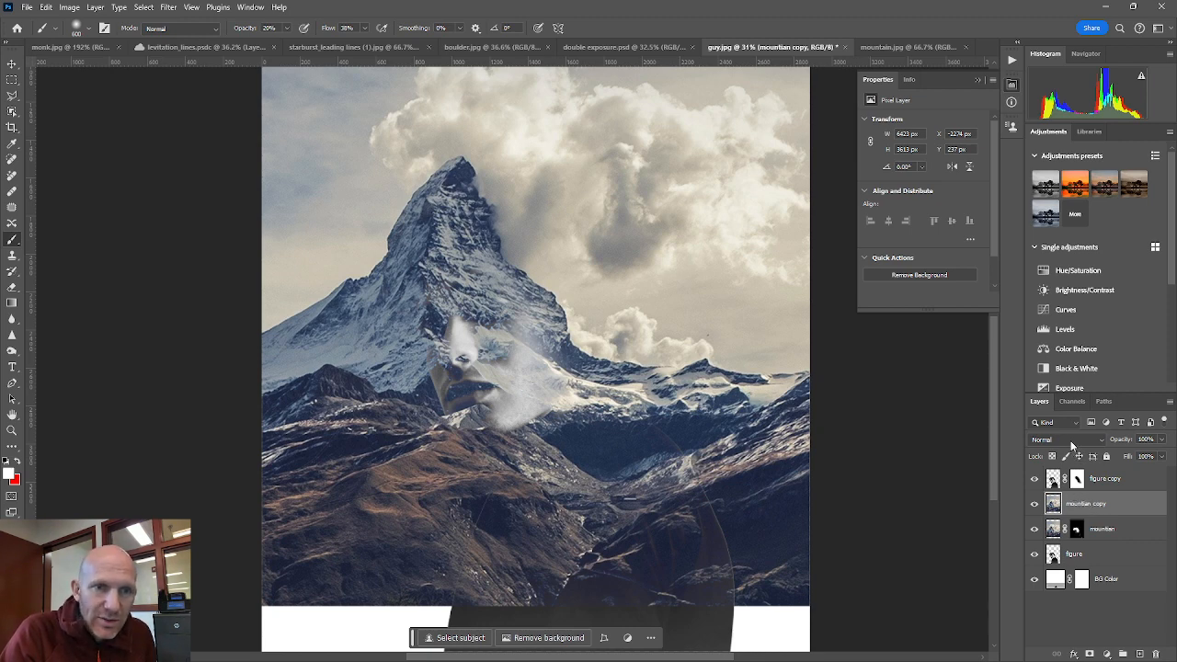
- Set the mountain copy's blend mode to Lighten so the scenery shows through the figure
click(1052, 440)
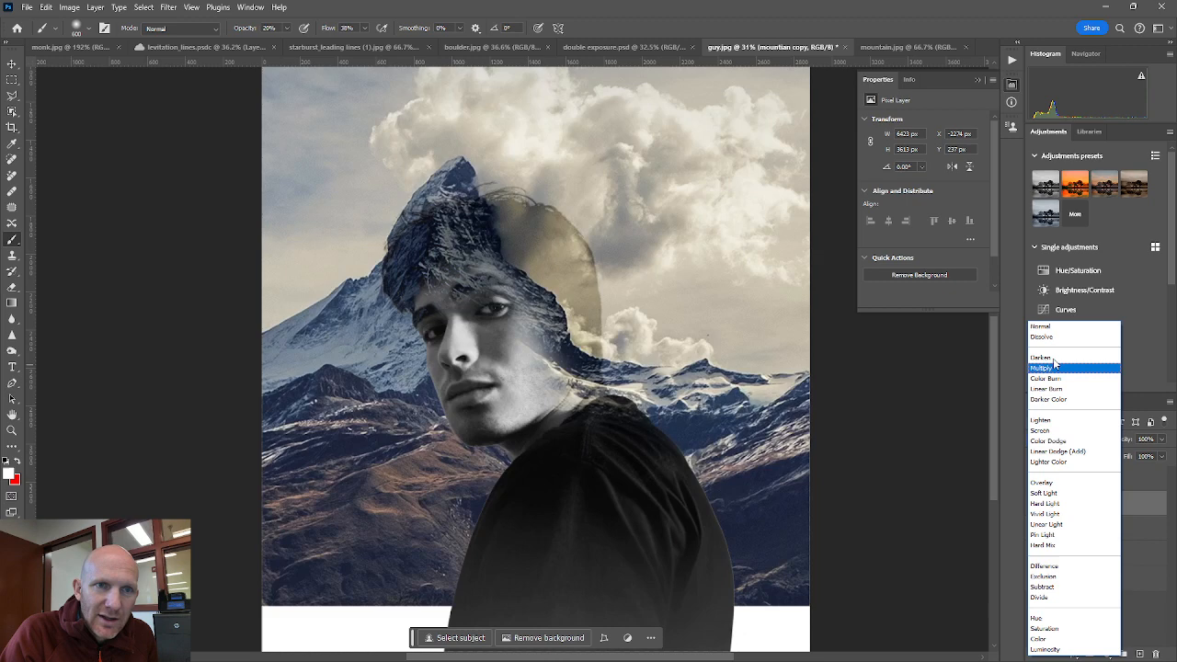
click(1044, 419)
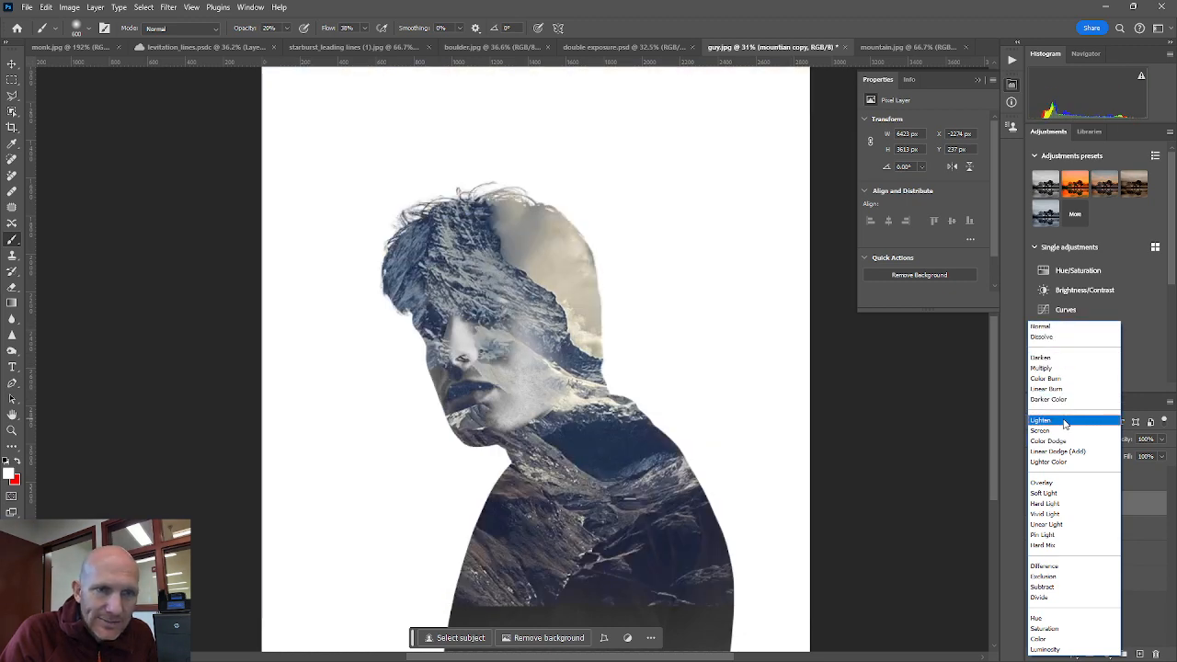
click(1042, 420)
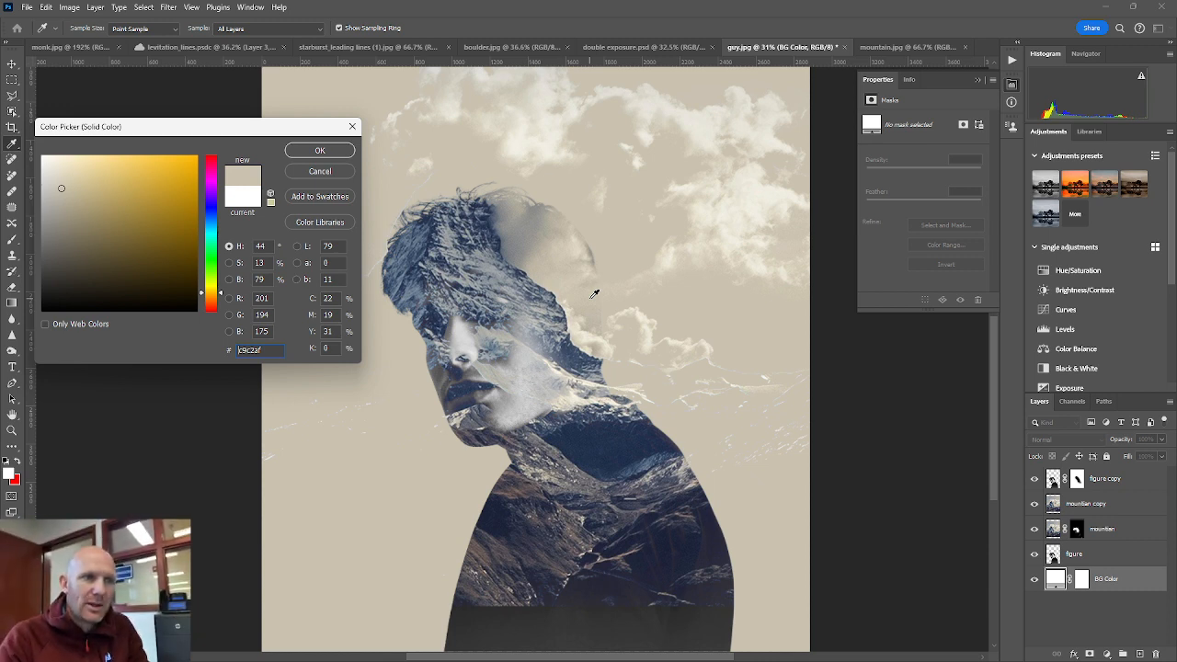
mouse_move(614, 346)
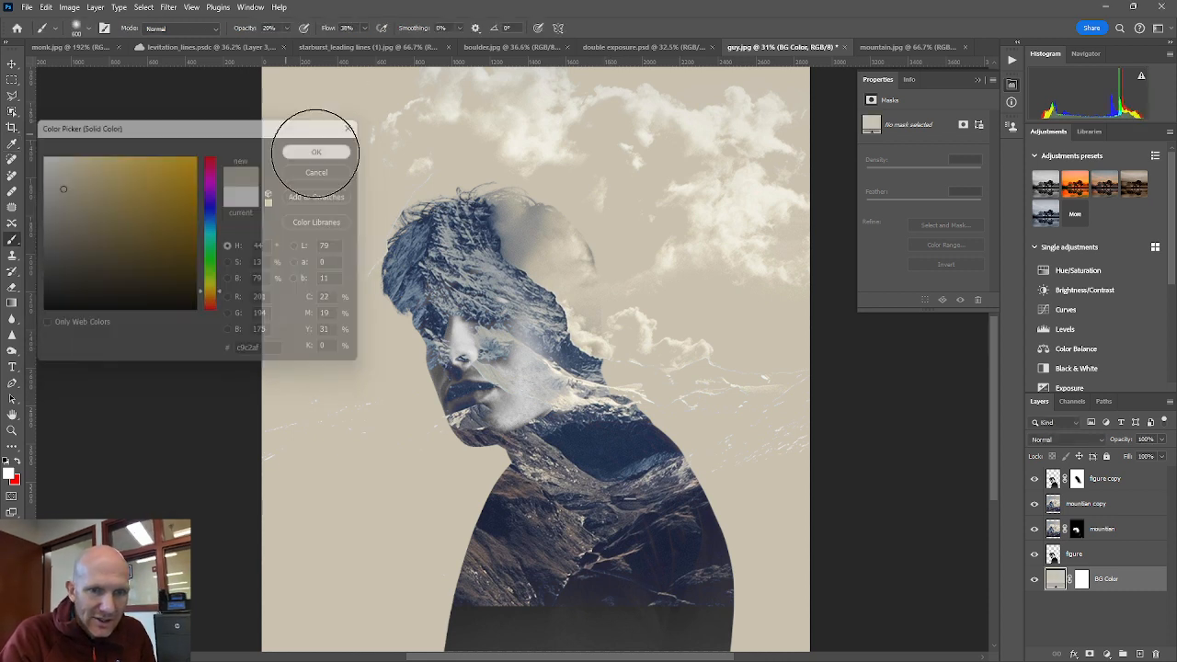
- Confirm the beige tone in the Color Picker for the BG Color fill layer
click(316, 150)
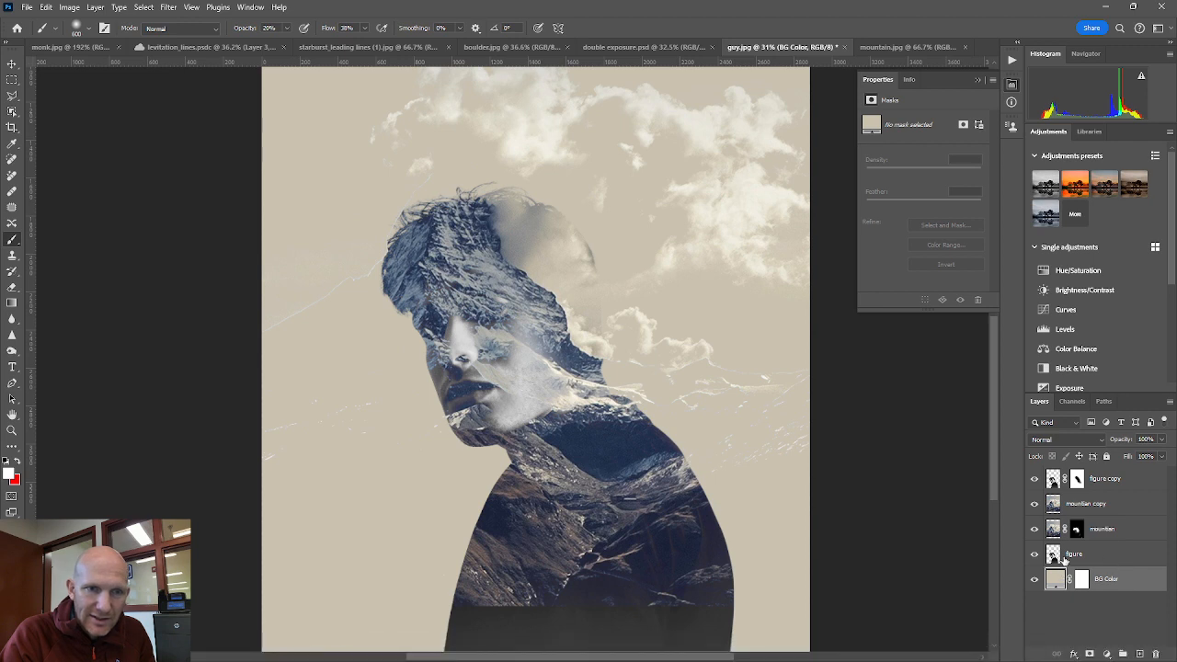
- Add a black hide-all mask to the mountain copy layer
click(1086, 504)
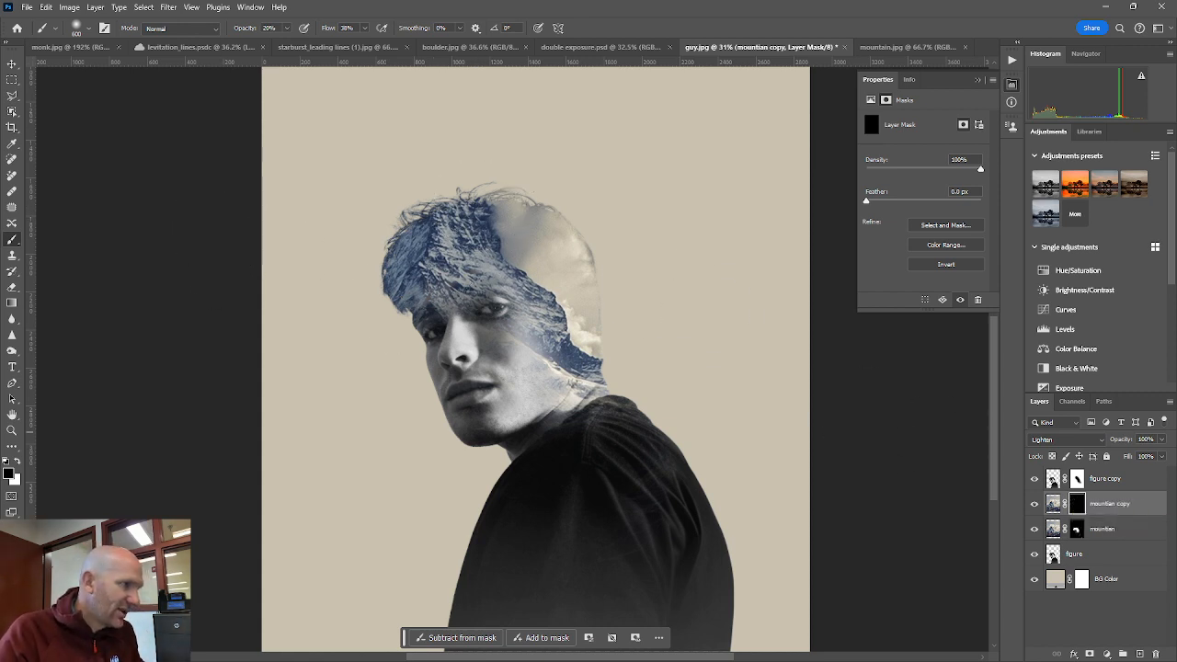
mouse_move(13, 478)
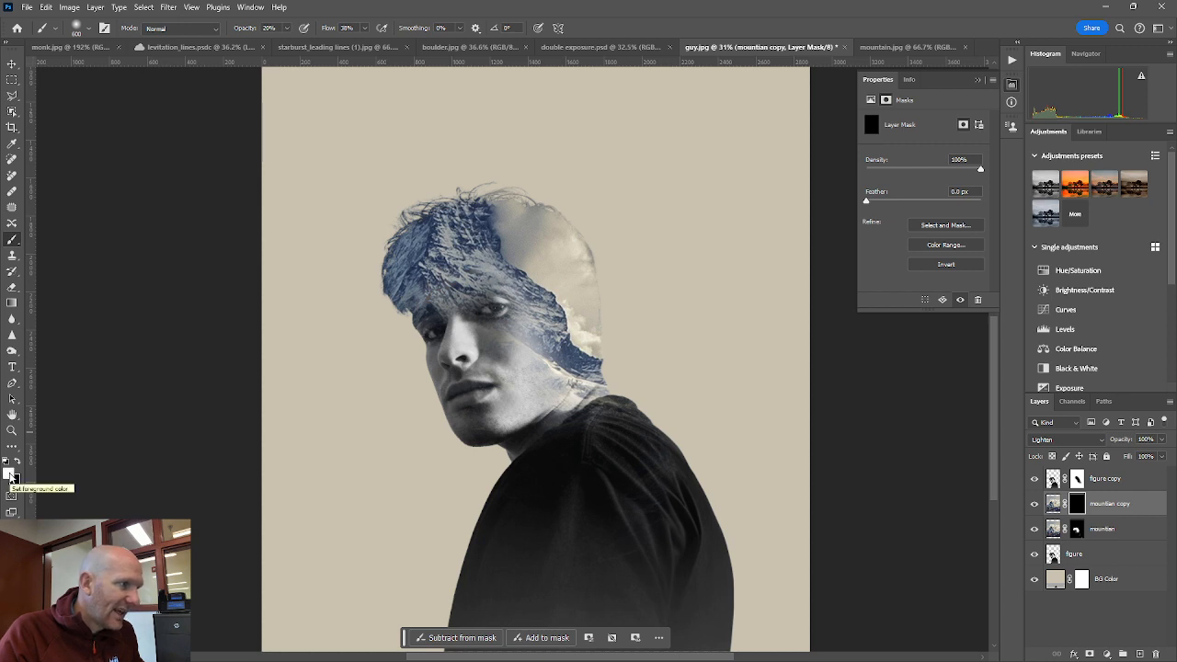
mouse_move(617, 248)
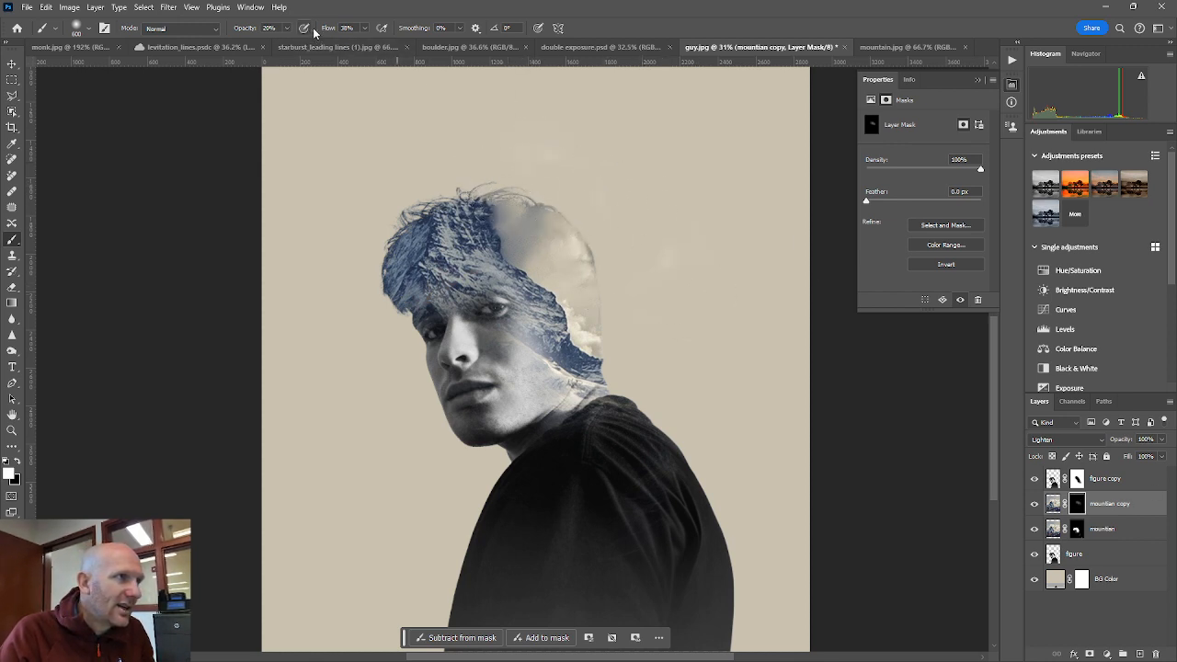
- Set brush opacity to 100% and paint white on the mask to reveal clouds beside the head
triple_click(268, 28)
text(100)
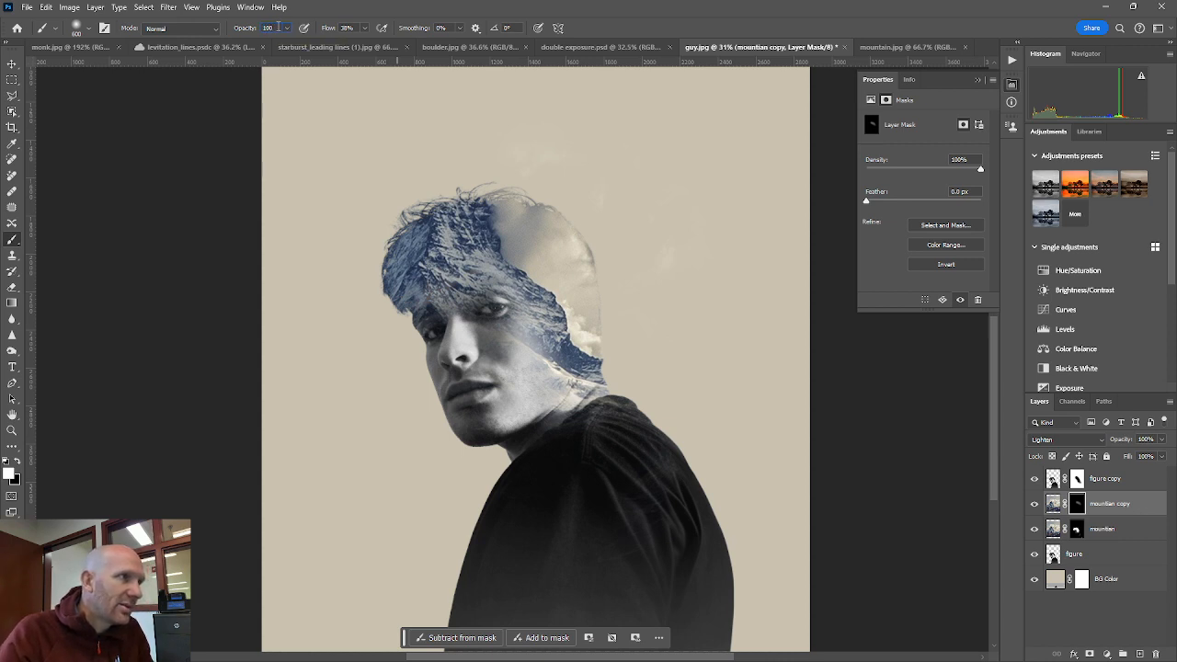
click(651, 228)
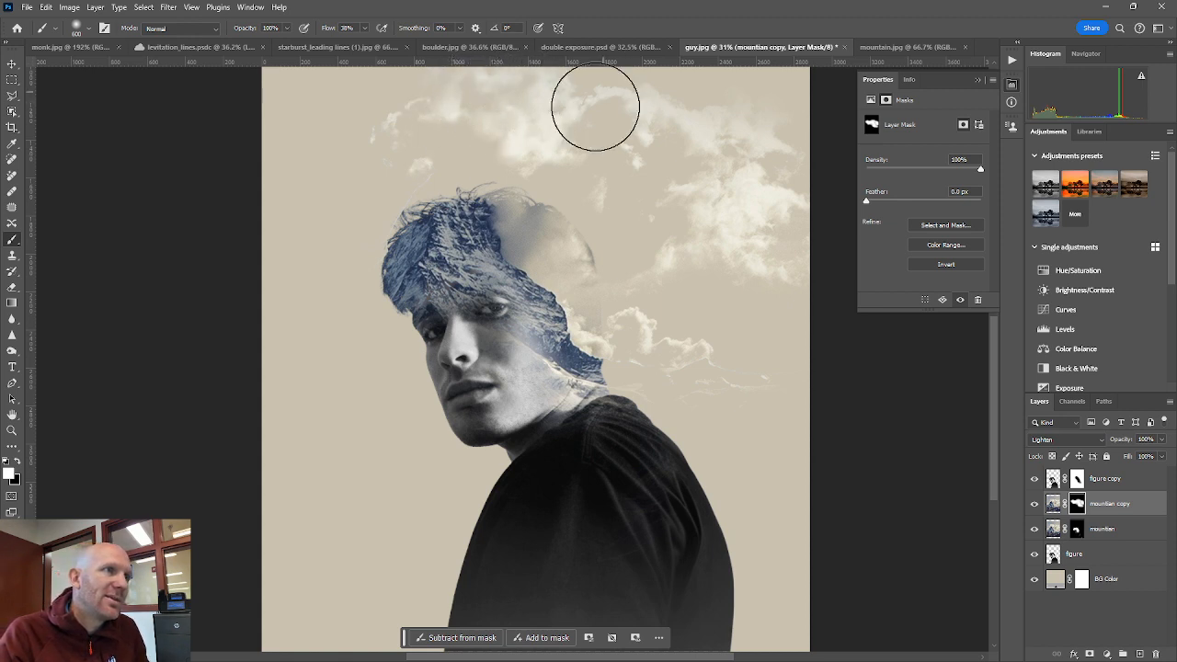
mouse_move(716, 145)
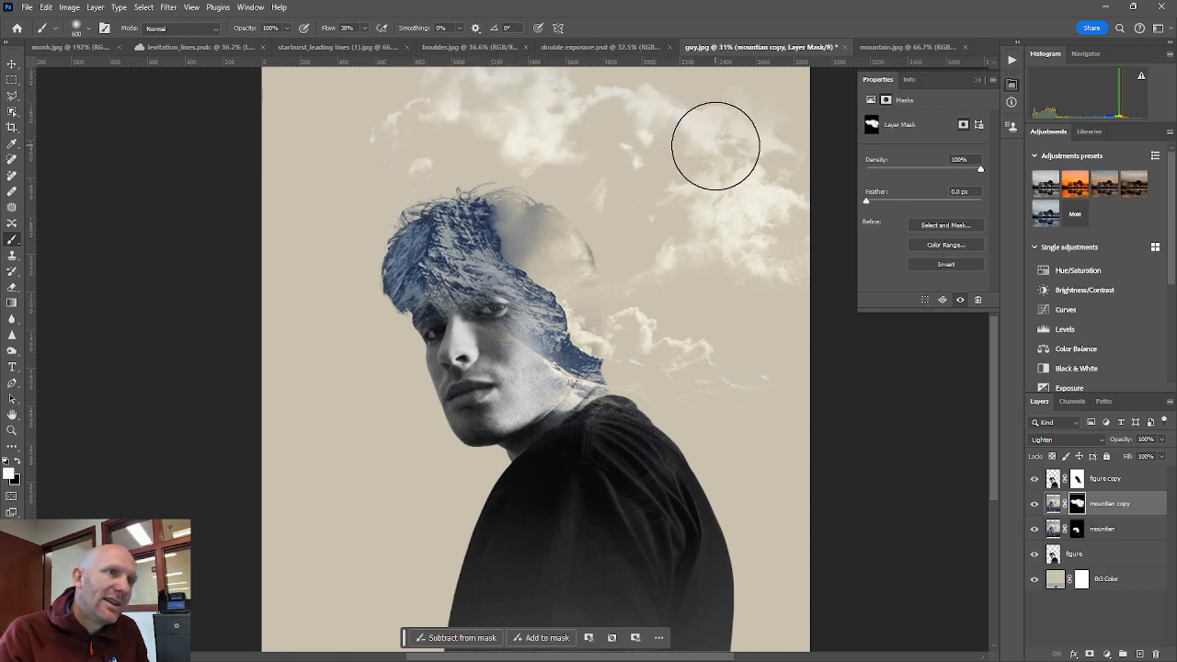
mouse_move(743, 112)
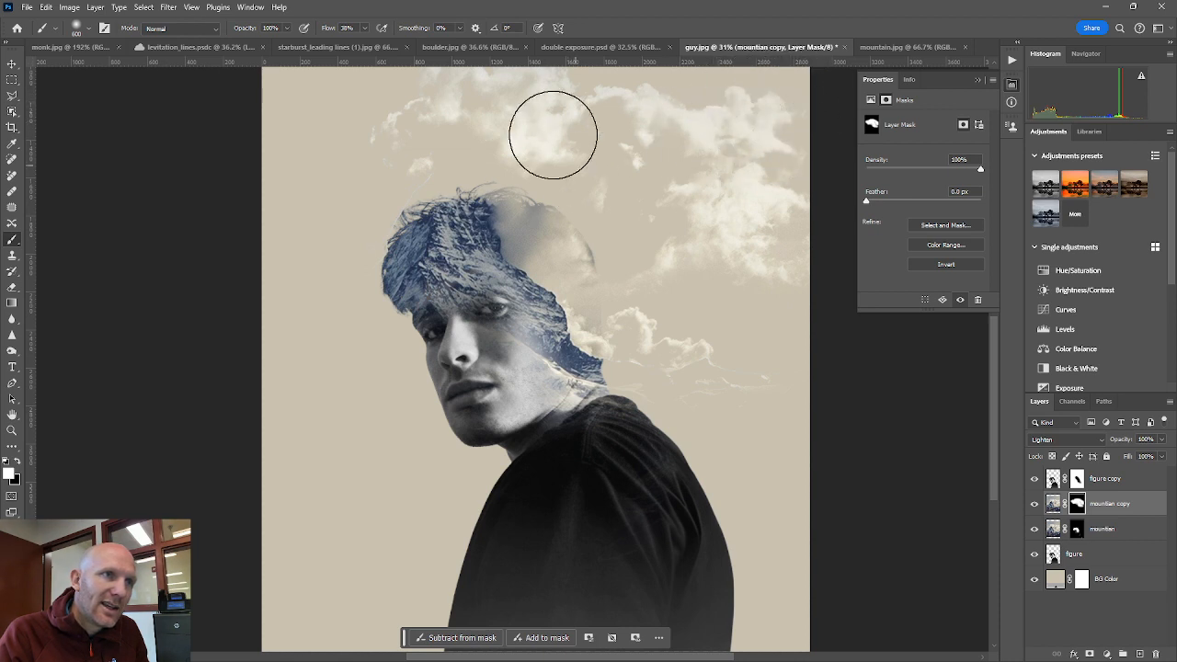
mouse_move(725, 325)
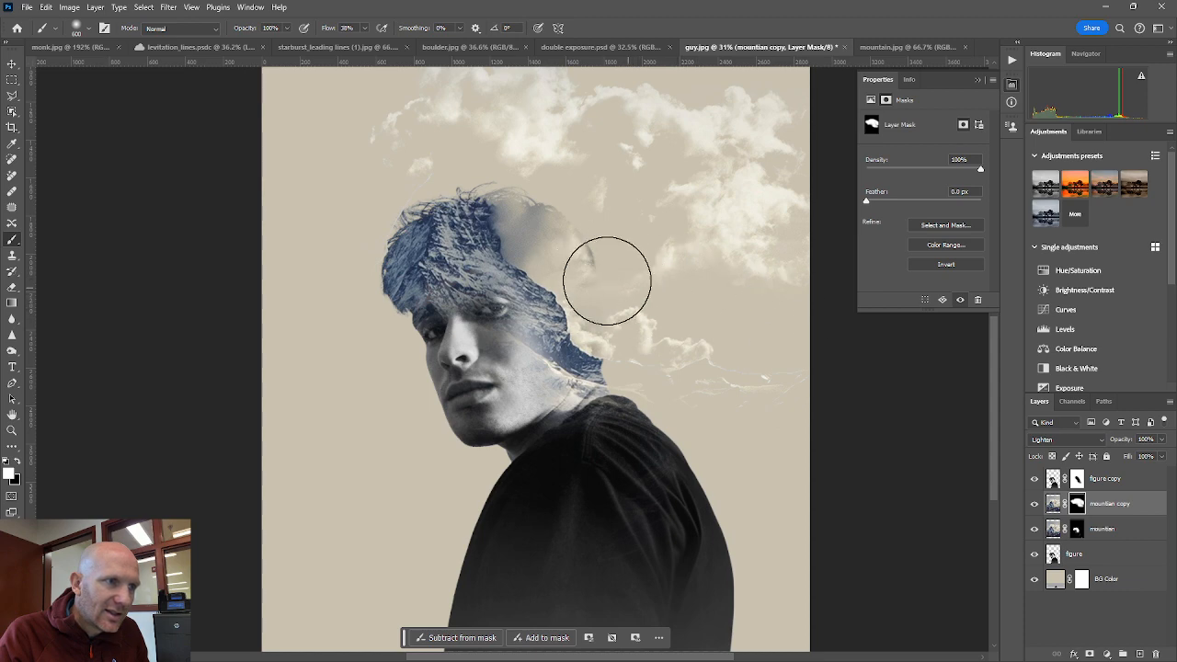
drag(607, 279, 603, 249)
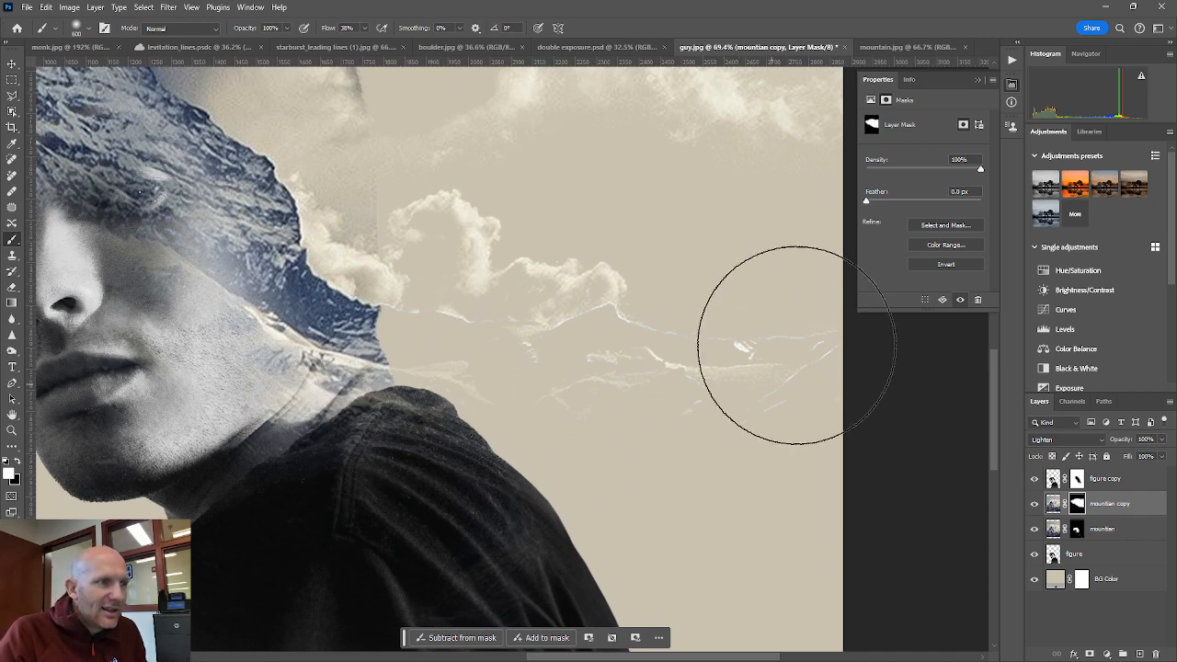
mouse_move(729, 414)
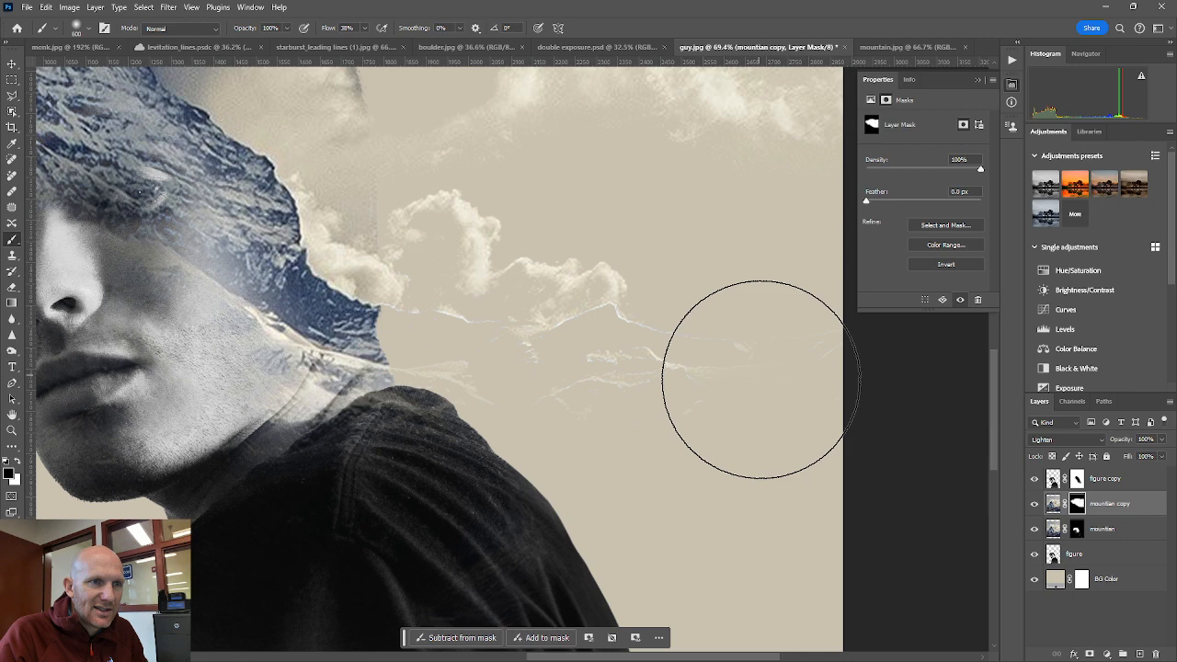
mouse_move(717, 401)
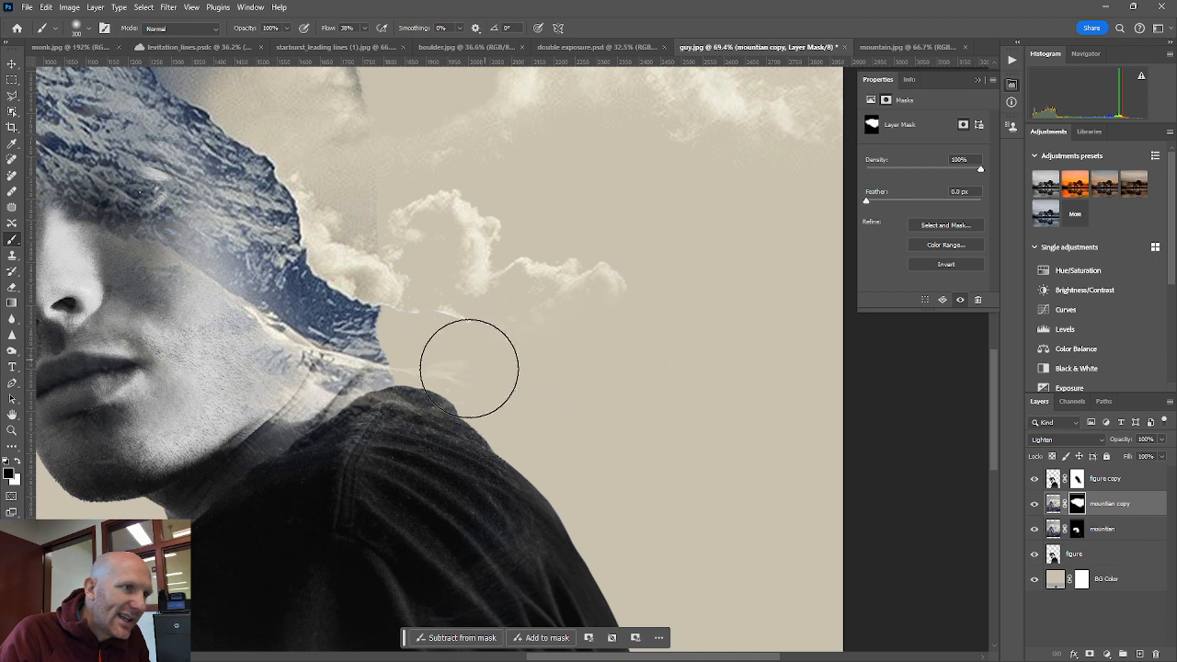
mouse_move(427, 331)
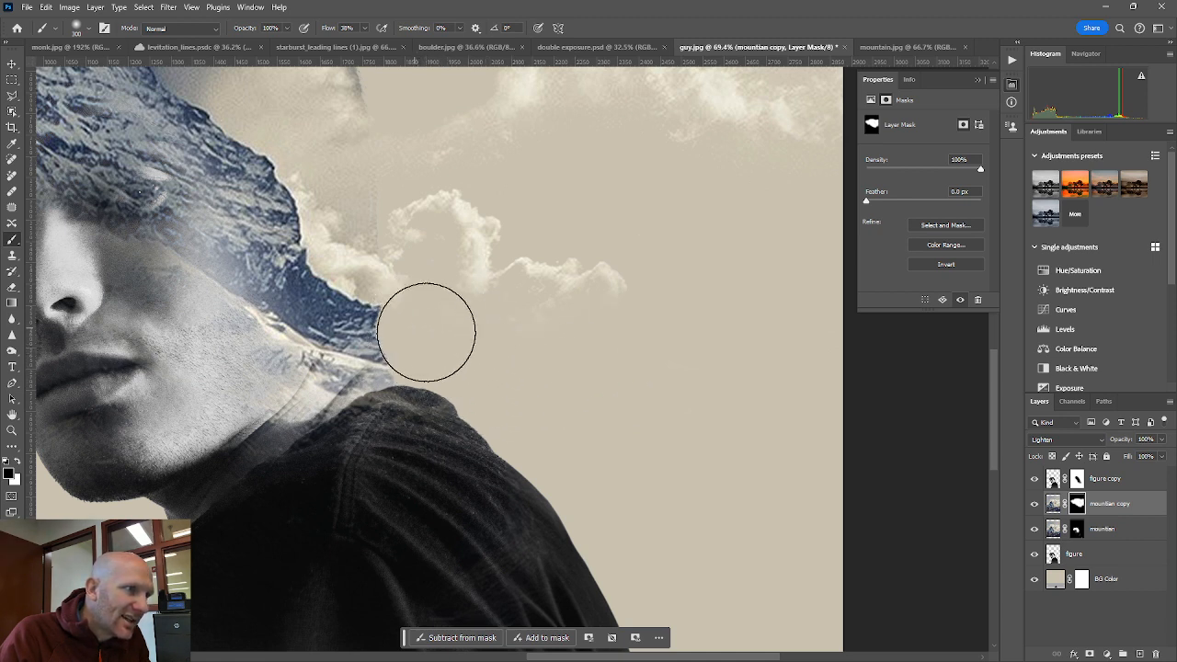
mouse_move(401, 309)
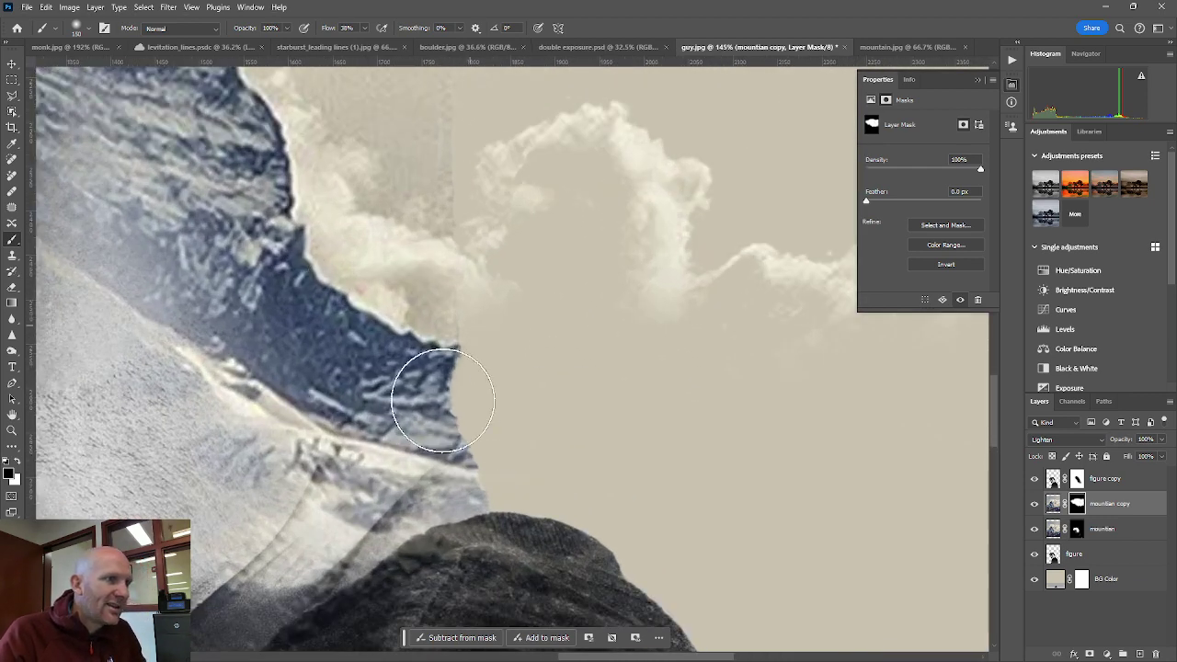
mouse_move(604, 460)
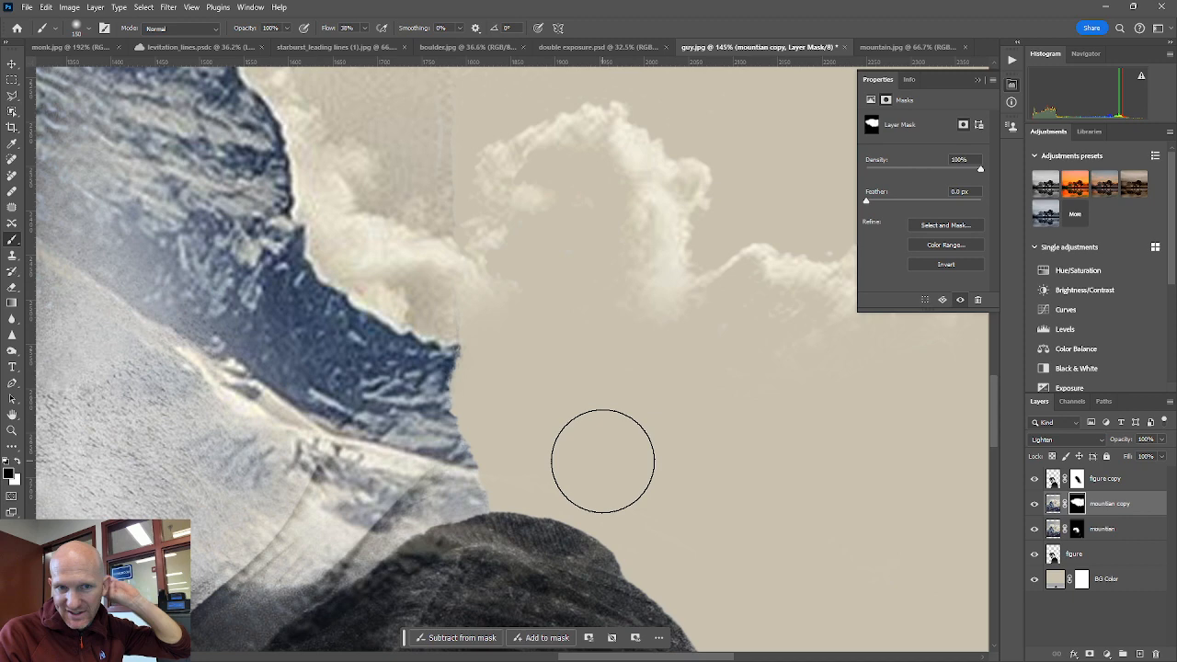
mouse_move(621, 416)
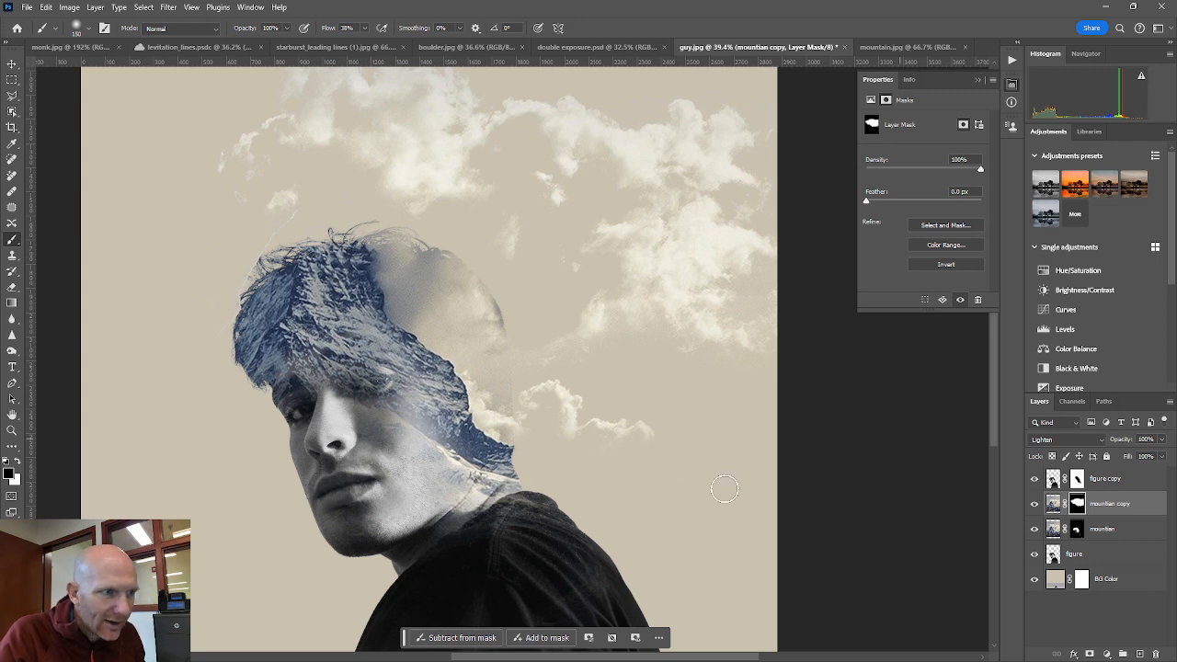
mouse_move(522, 441)
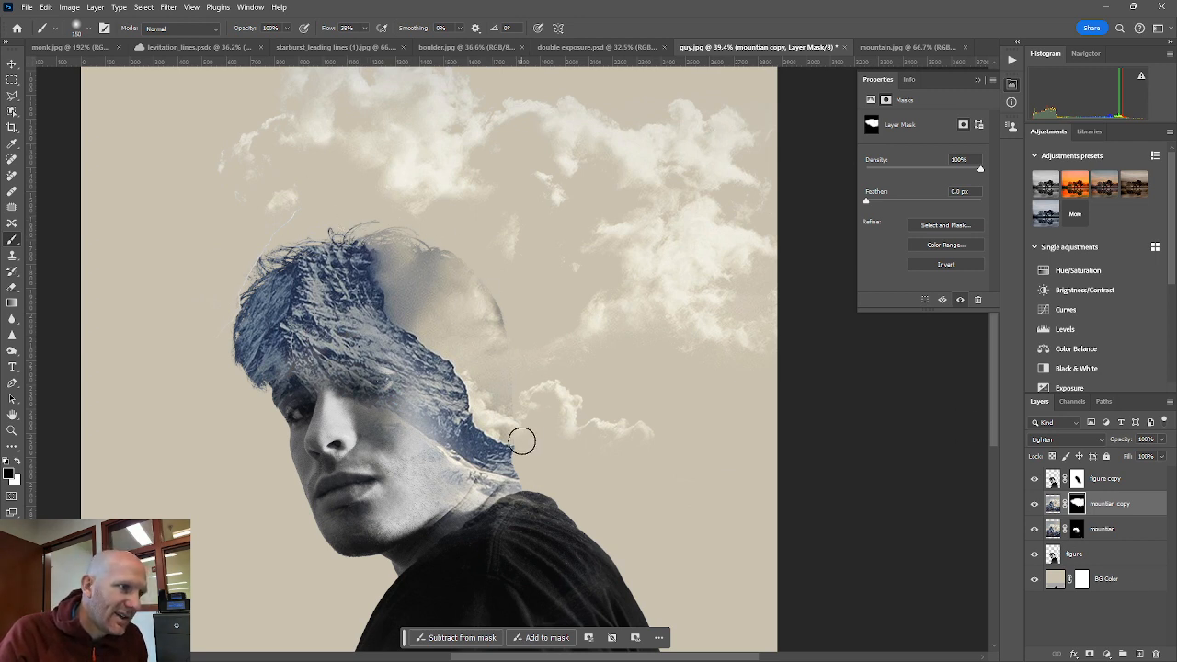
mouse_move(396, 221)
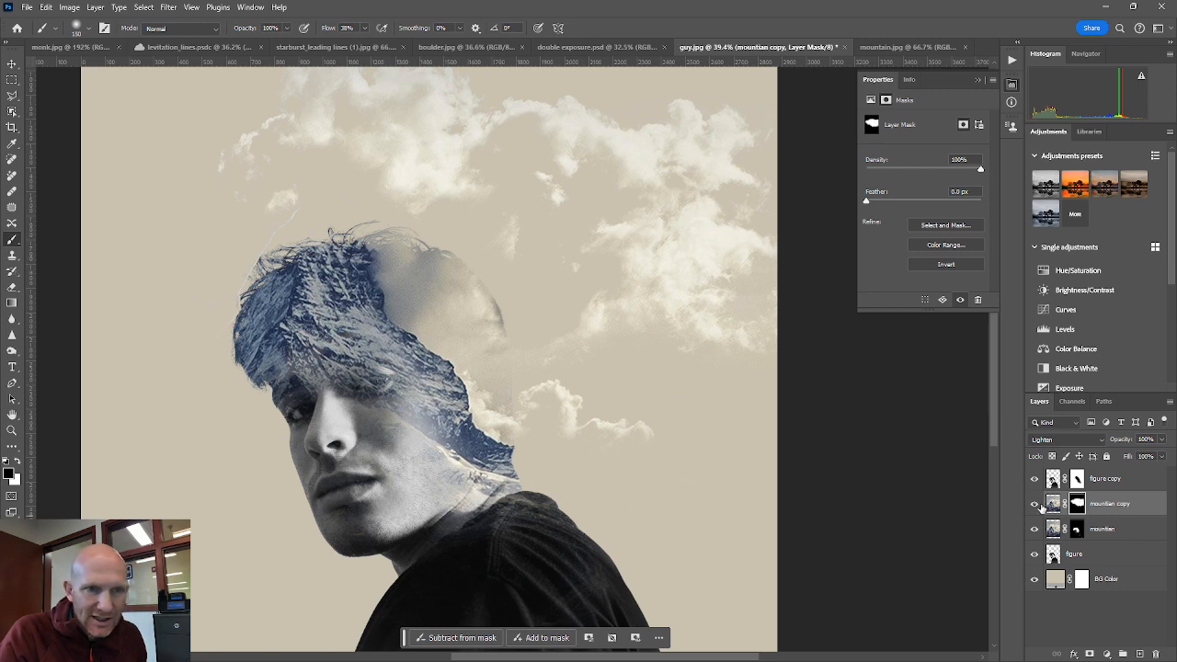
- Paint on the mountain copy mask to reveal mountain texture in the hair above the forehead
click(1034, 504)
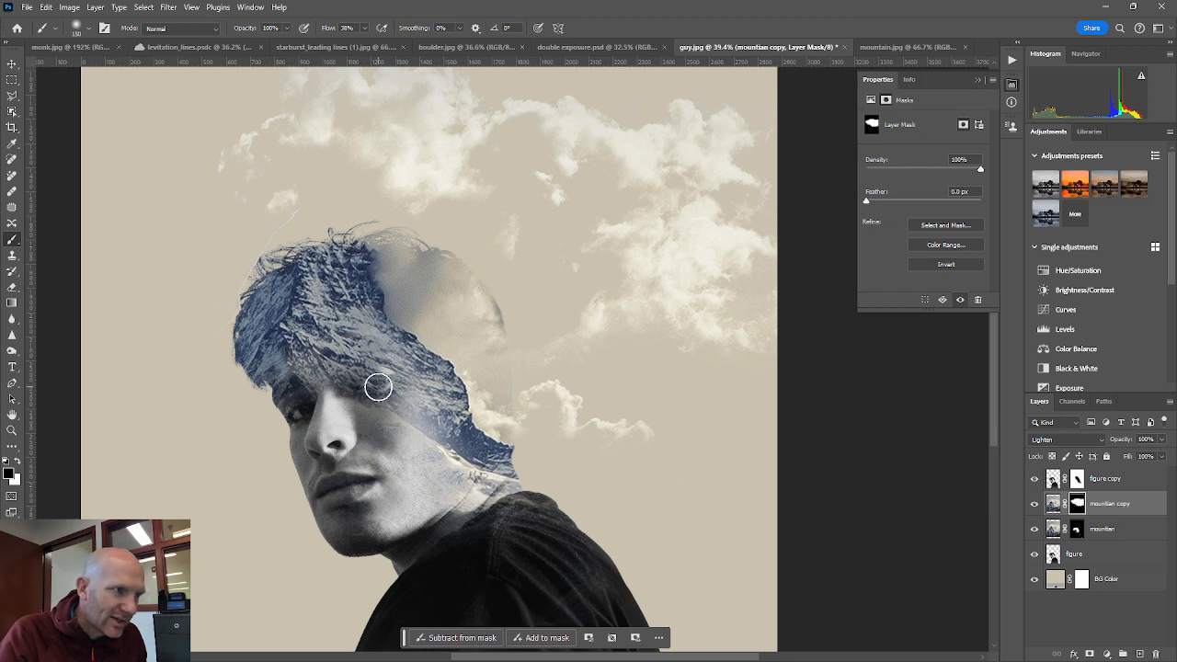
mouse_move(375, 375)
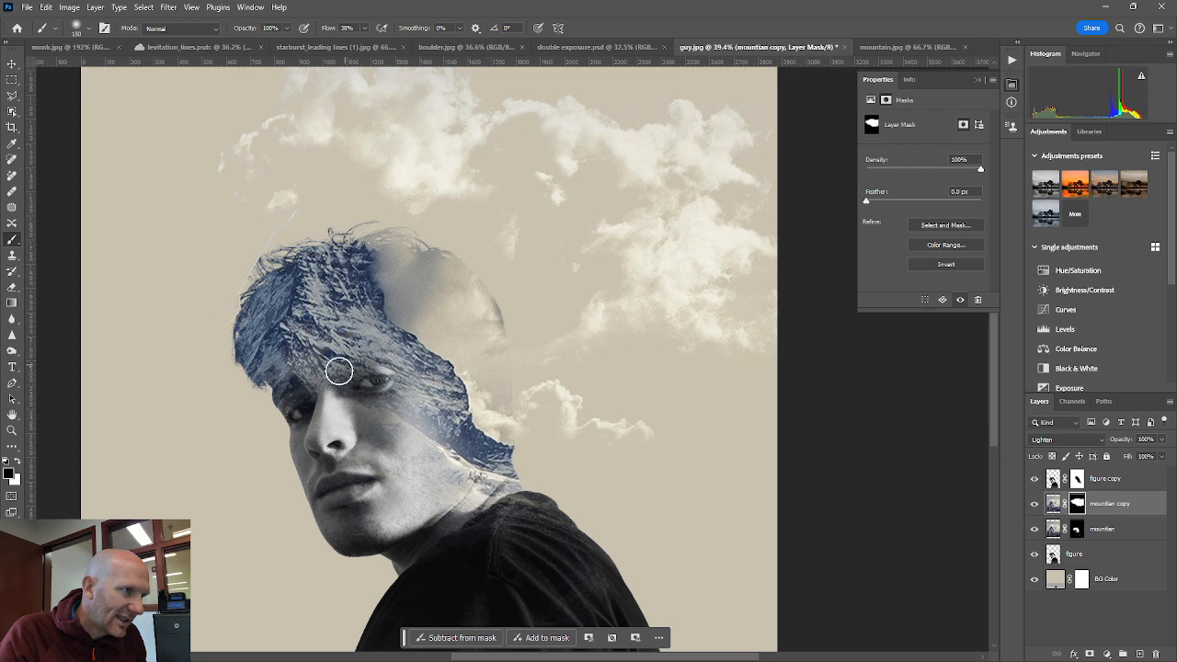
mouse_move(394, 373)
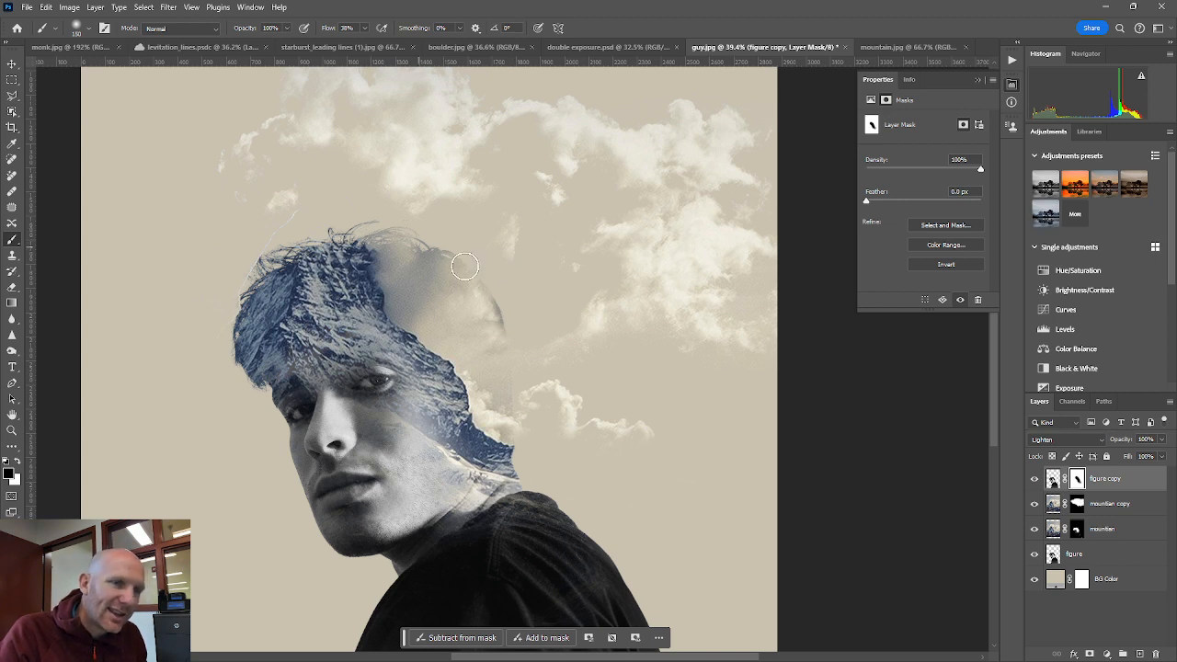
mouse_move(504, 307)
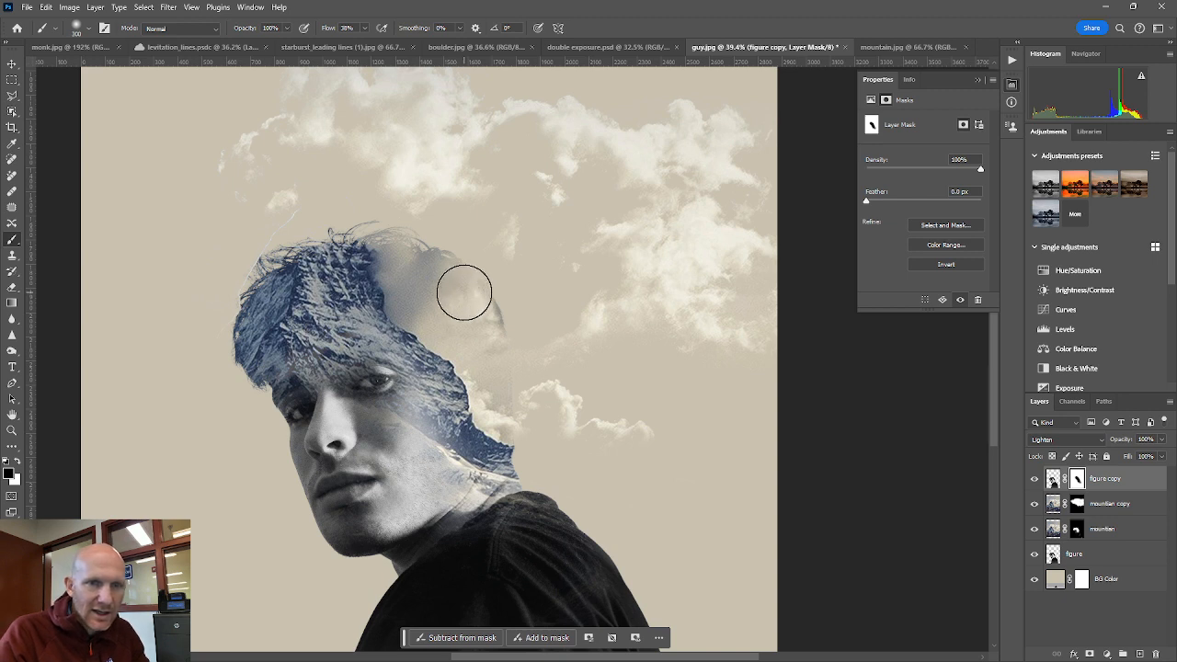
mouse_move(485, 291)
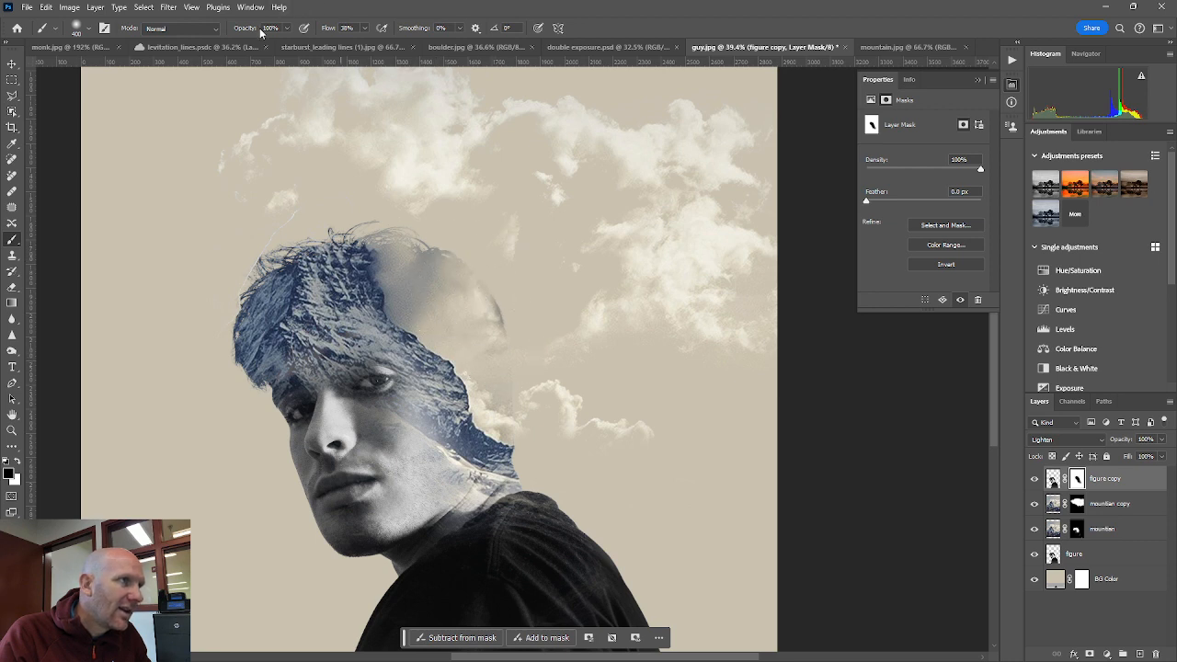
mouse_move(397, 298)
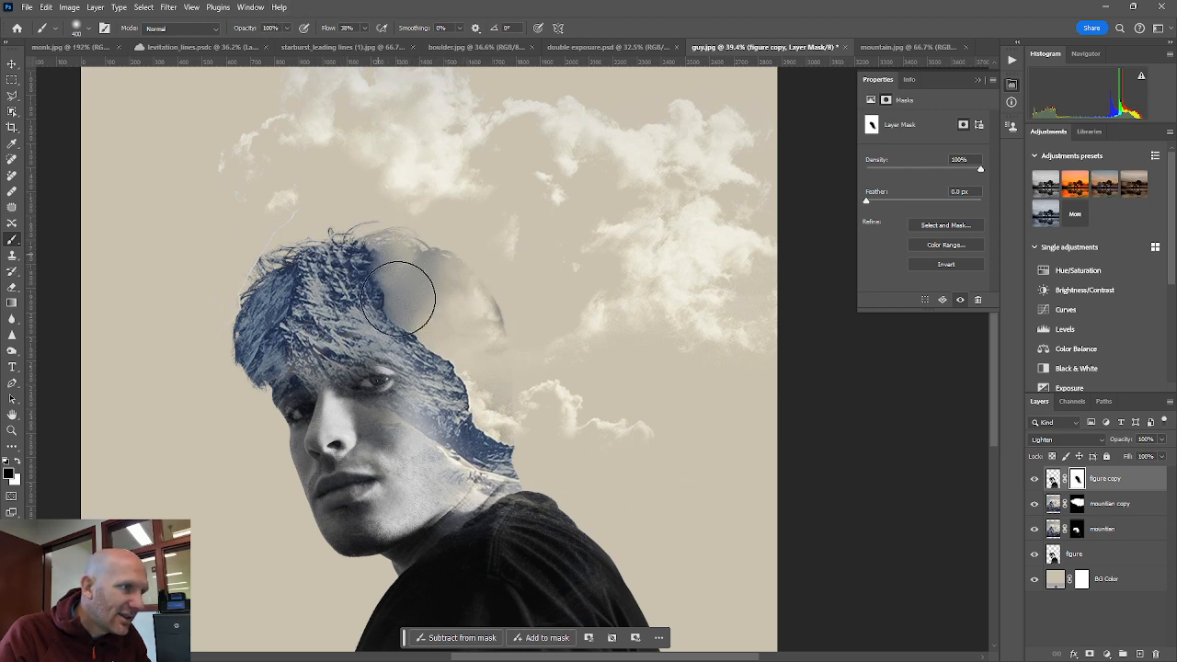
- Paint a soft low-opacity stroke on the figure copy mask to fade the back of the head into clouds
drag(397, 298, 517, 427)
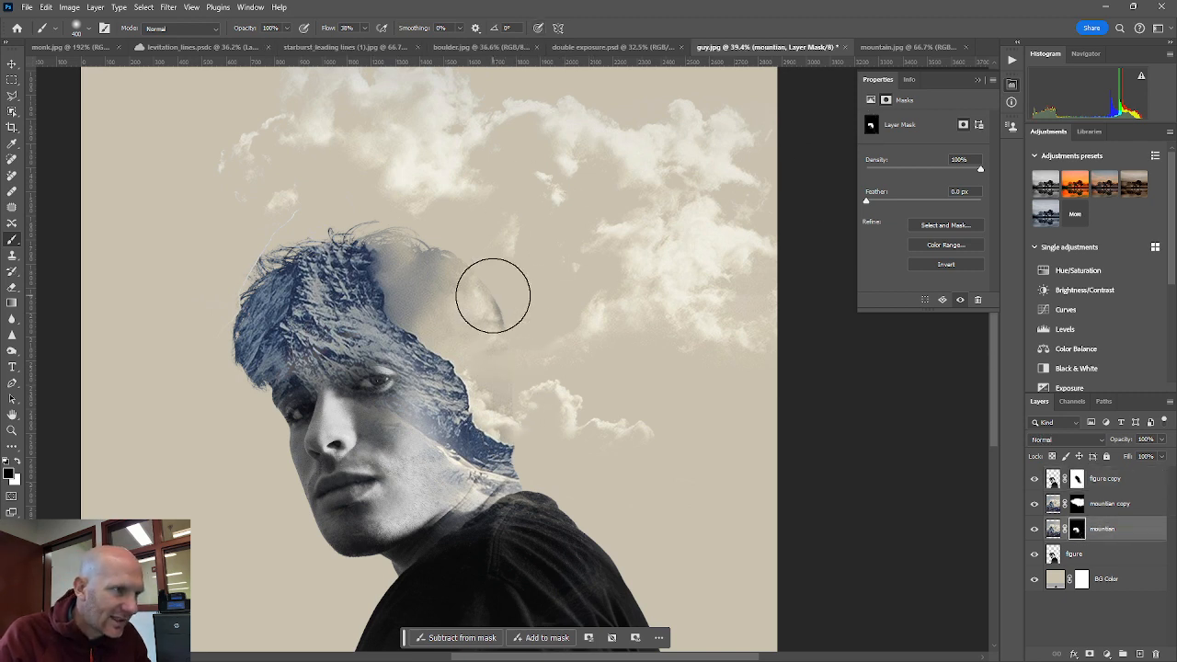
mouse_move(485, 272)
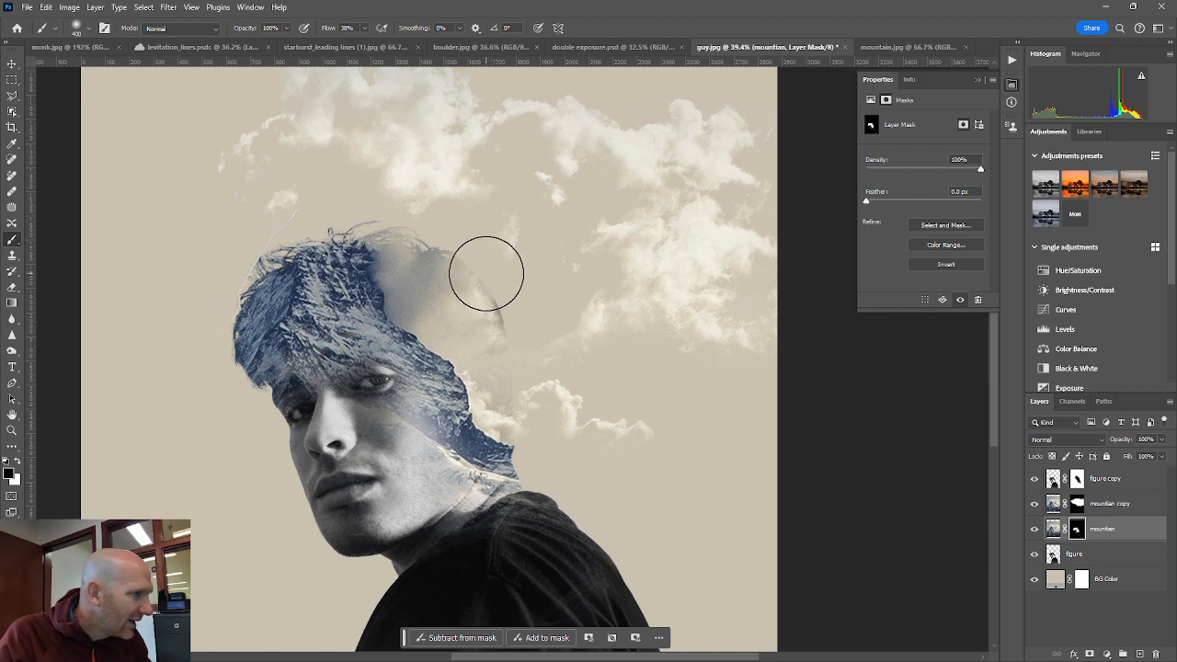
mouse_move(518, 313)
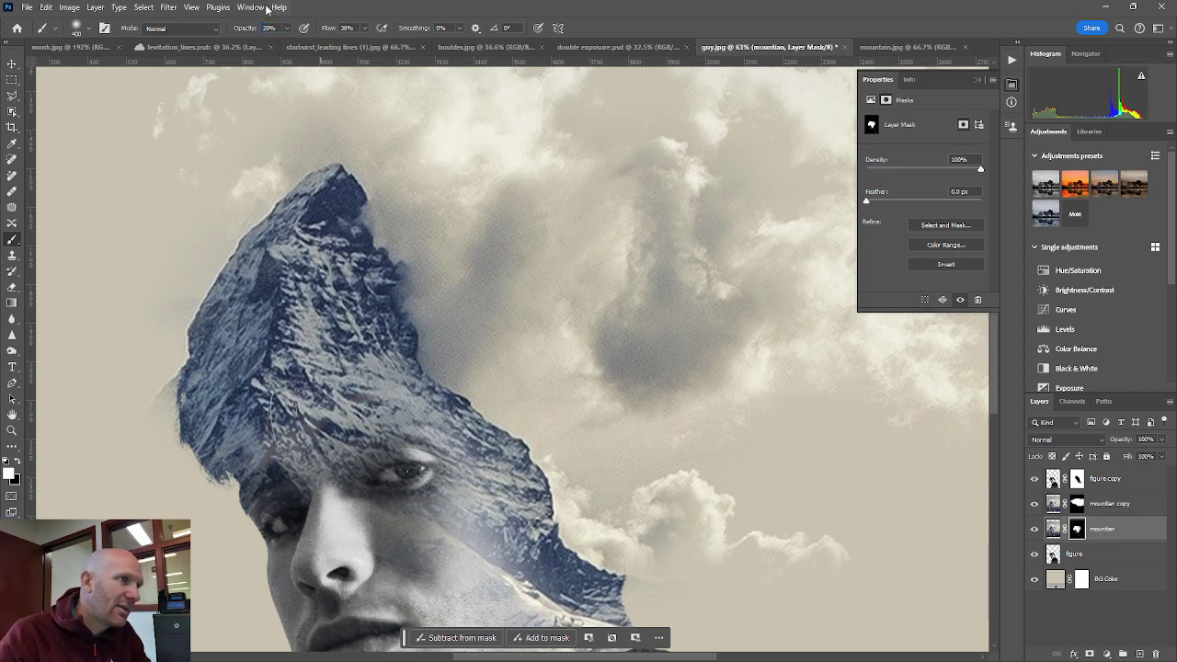
mouse_move(384, 404)
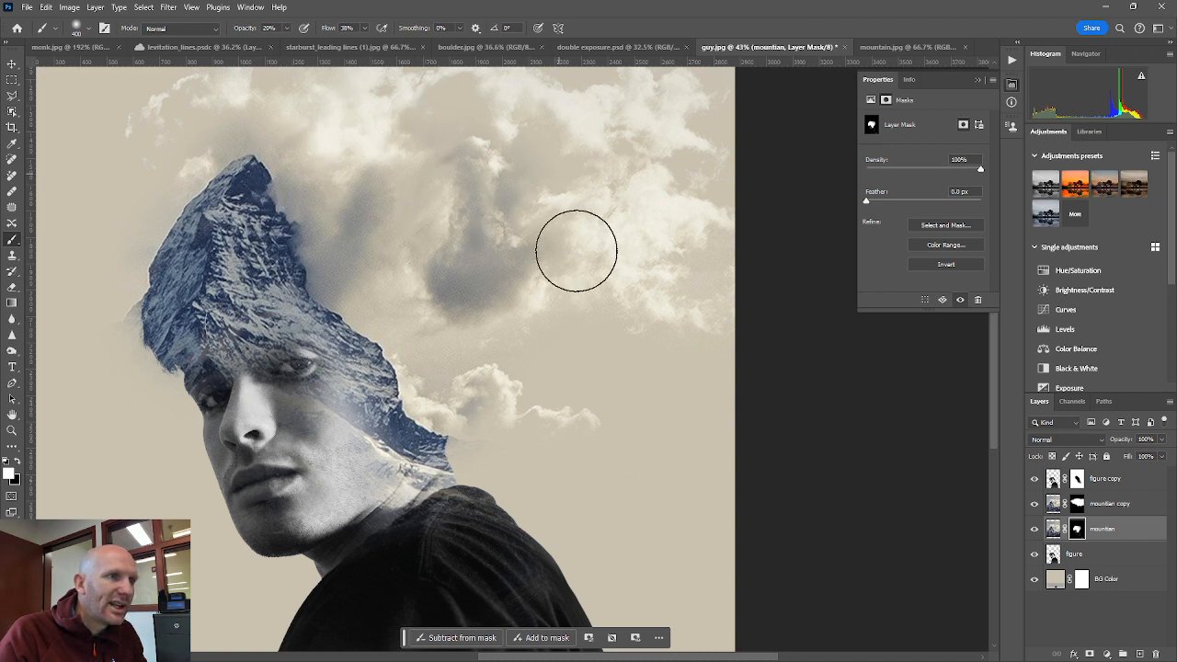
mouse_move(412, 331)
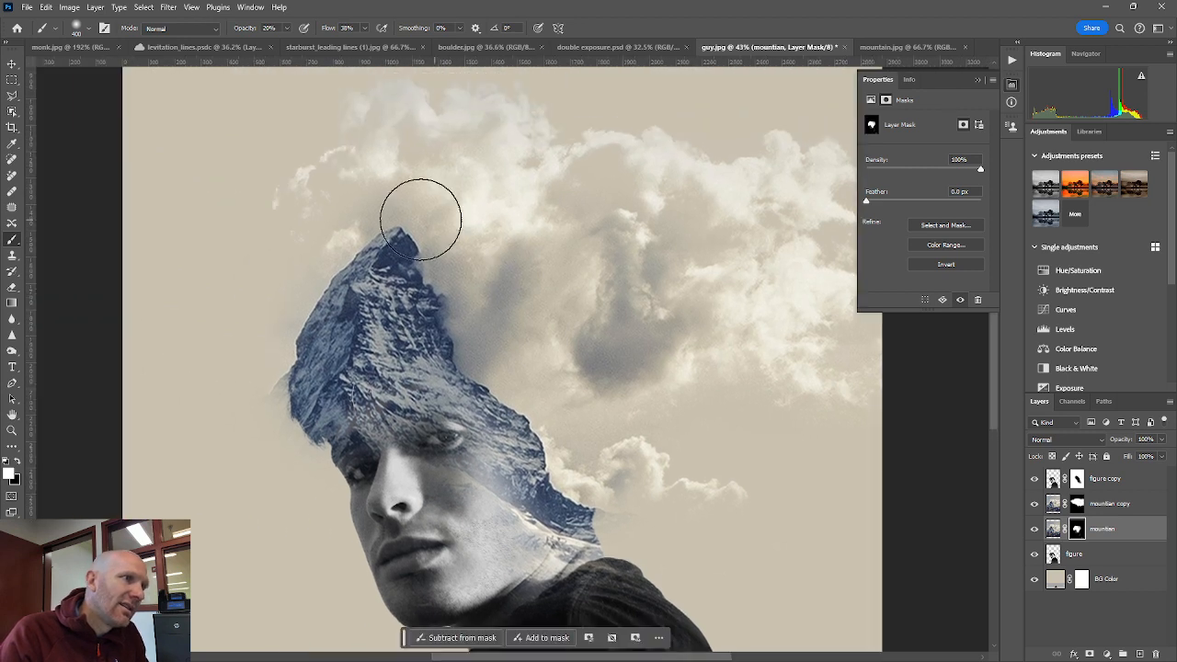
mouse_move(390, 111)
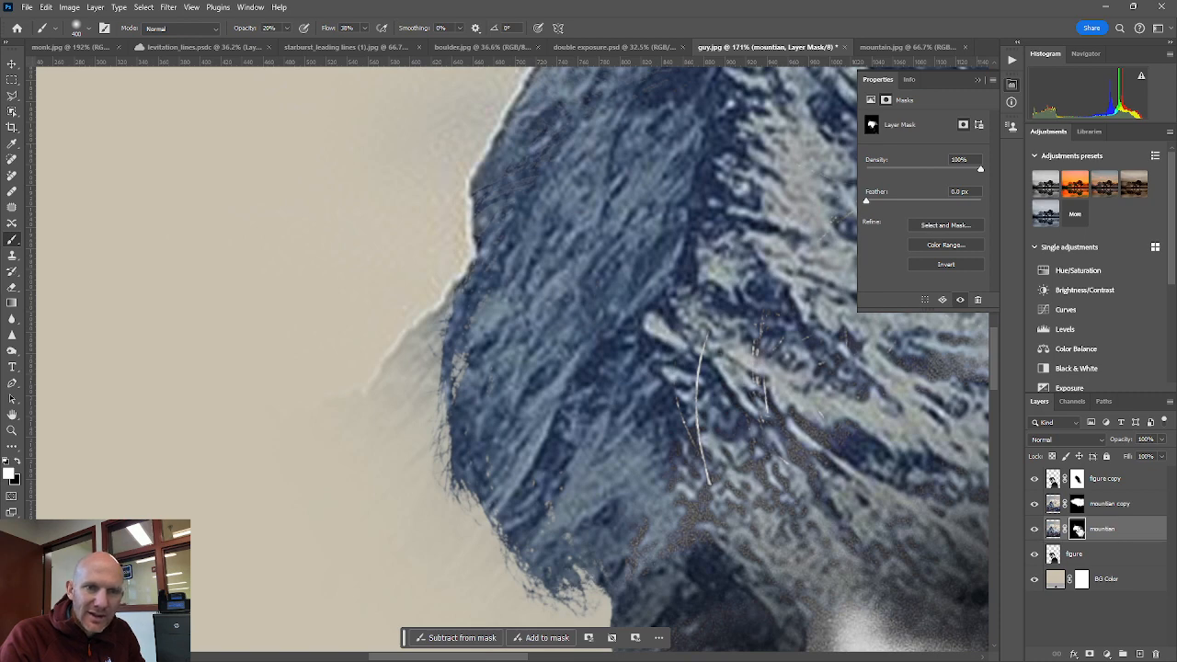
mouse_move(368, 331)
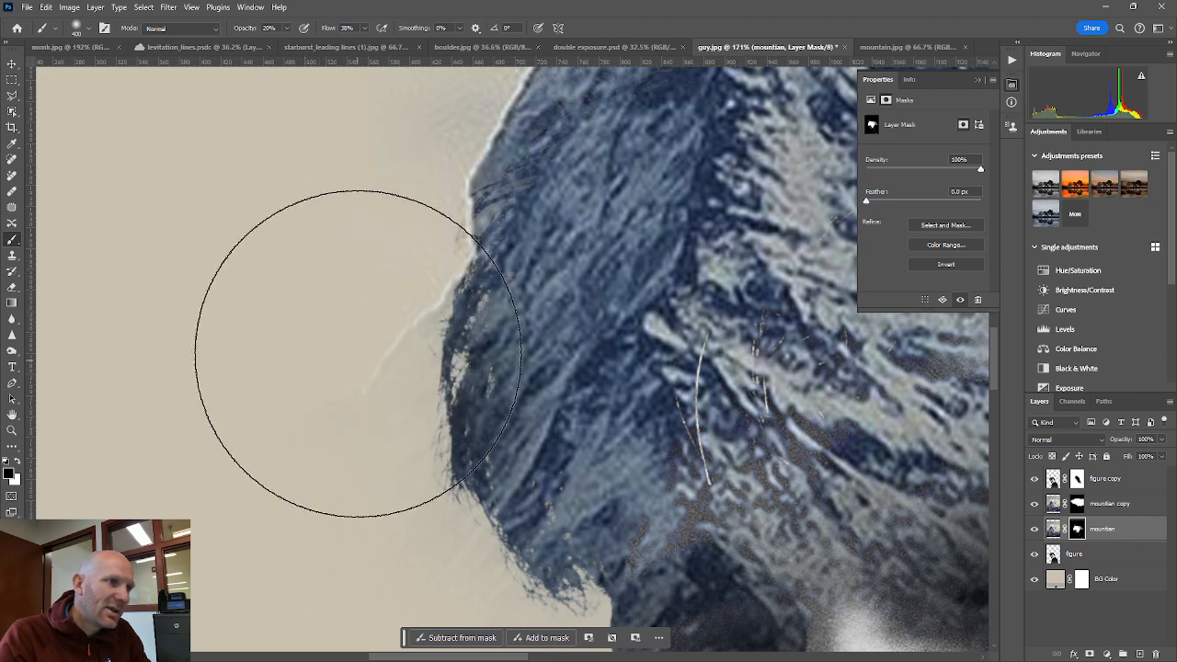
- Hide stray pixels along the peak's left edge and soften the mountain texture over the eye
drag(358, 359, 561, 474)
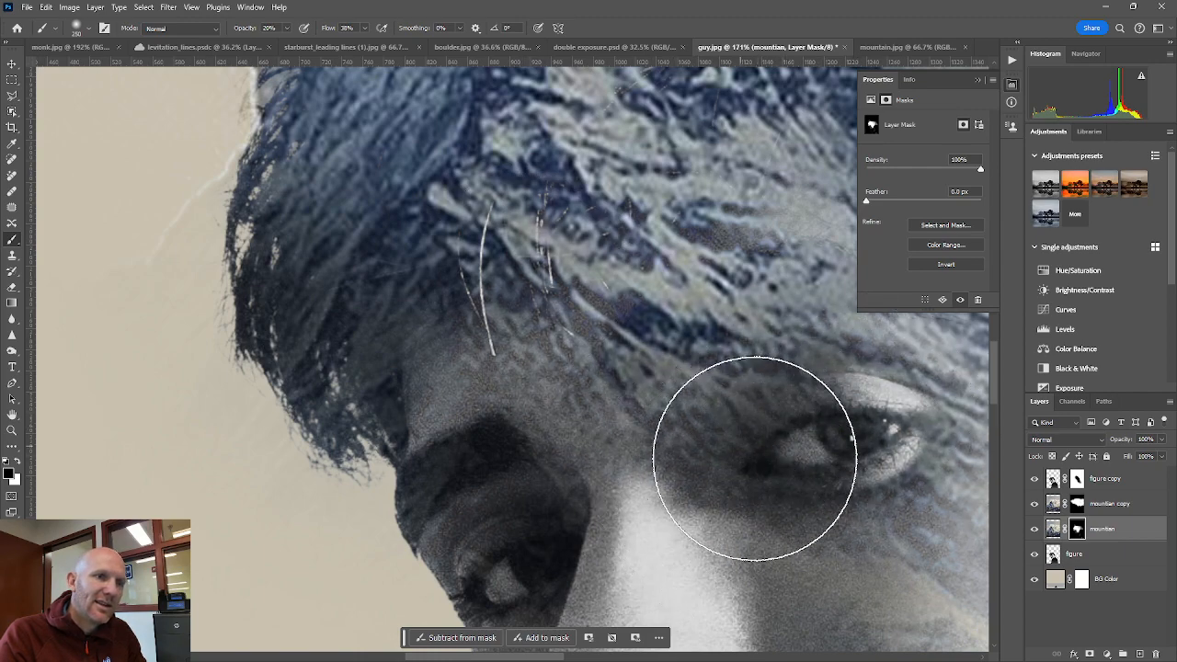
drag(754, 460, 552, 334)
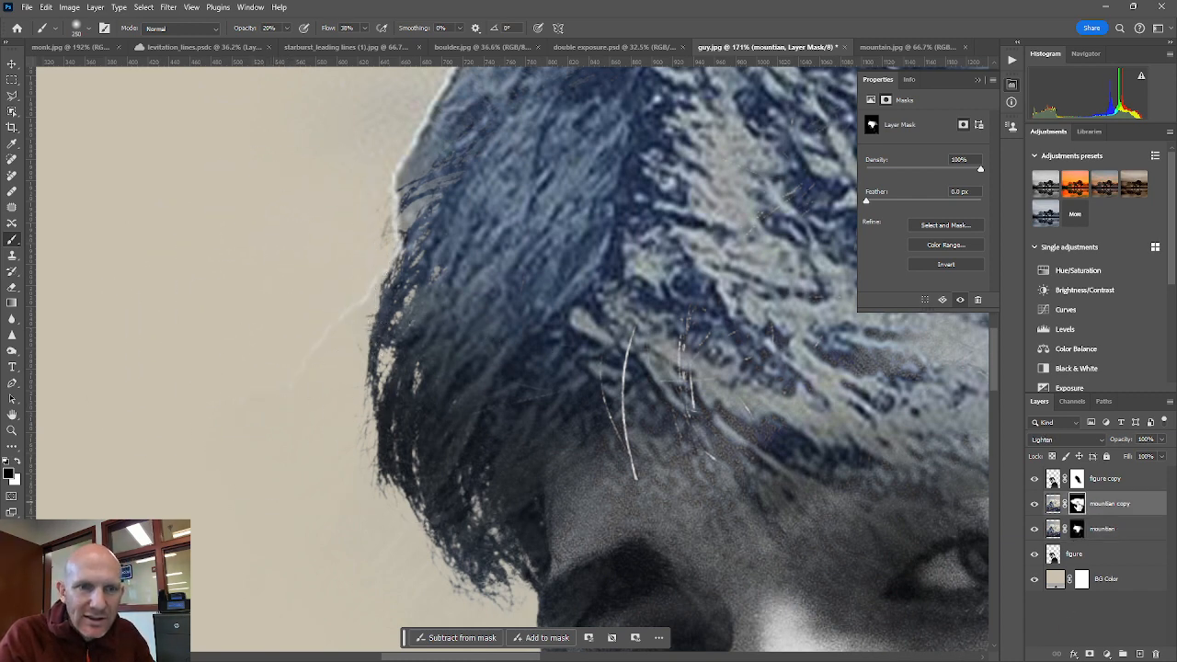
mouse_move(269, 269)
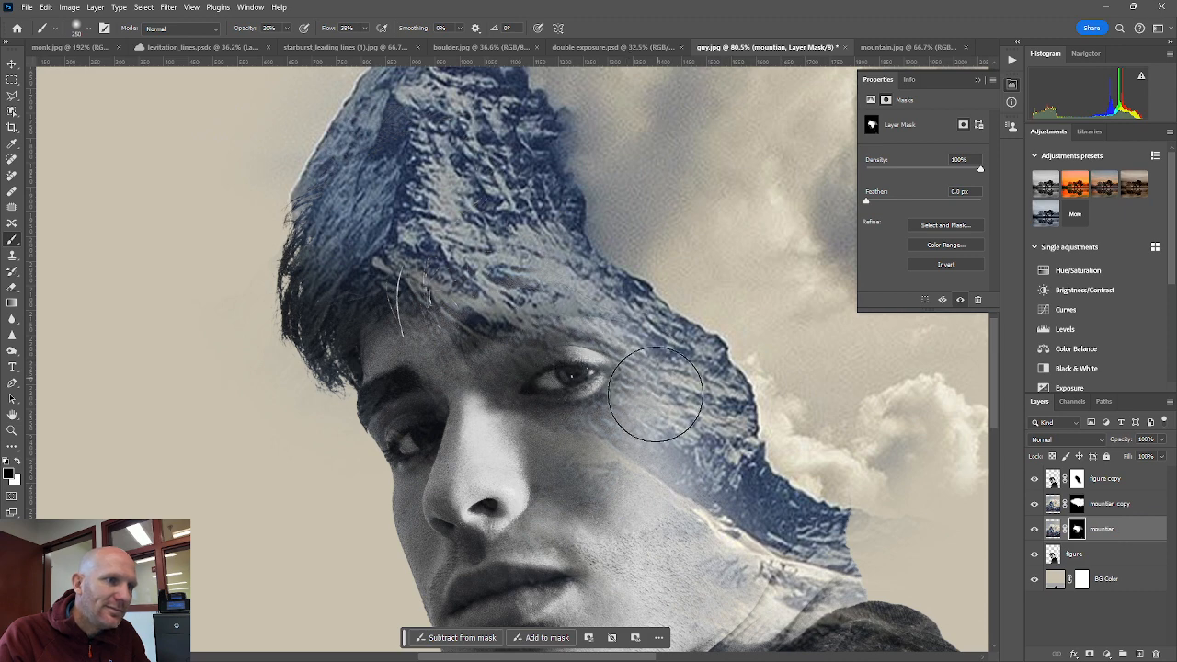
mouse_move(568, 423)
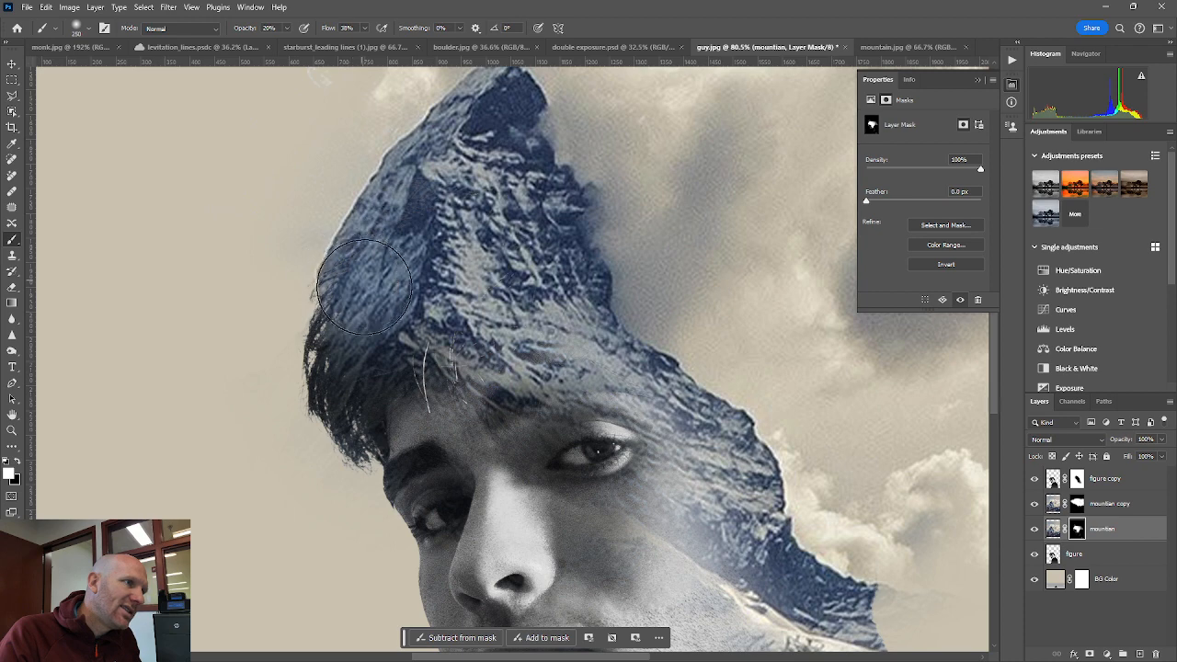
mouse_move(367, 284)
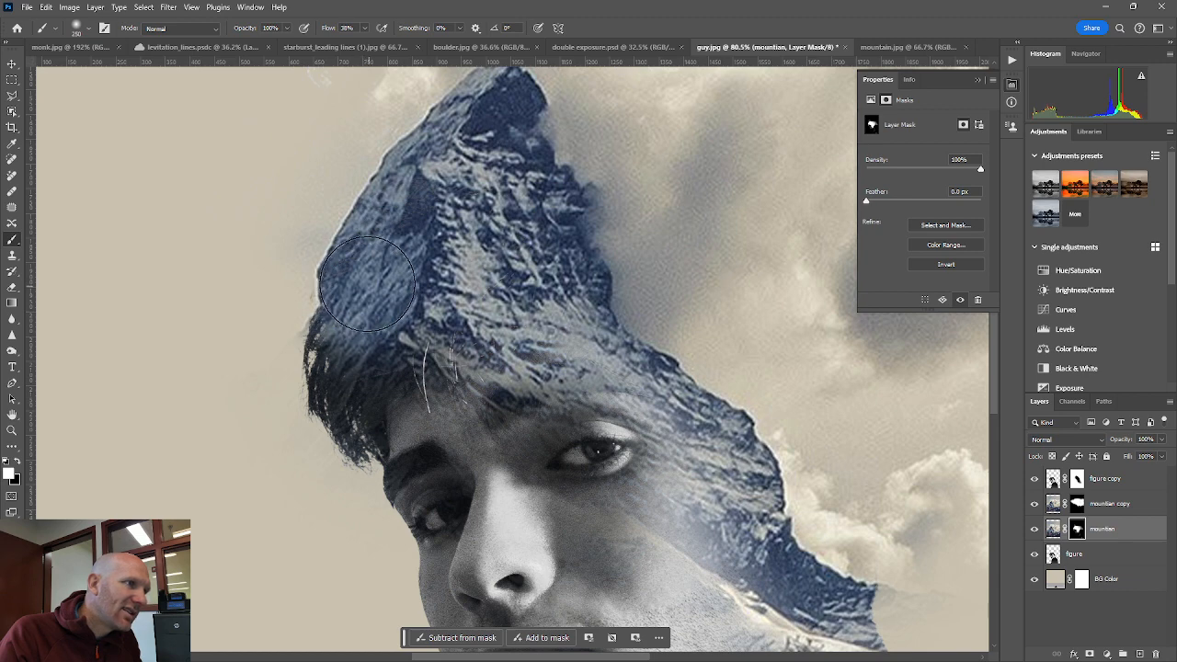
mouse_move(353, 280)
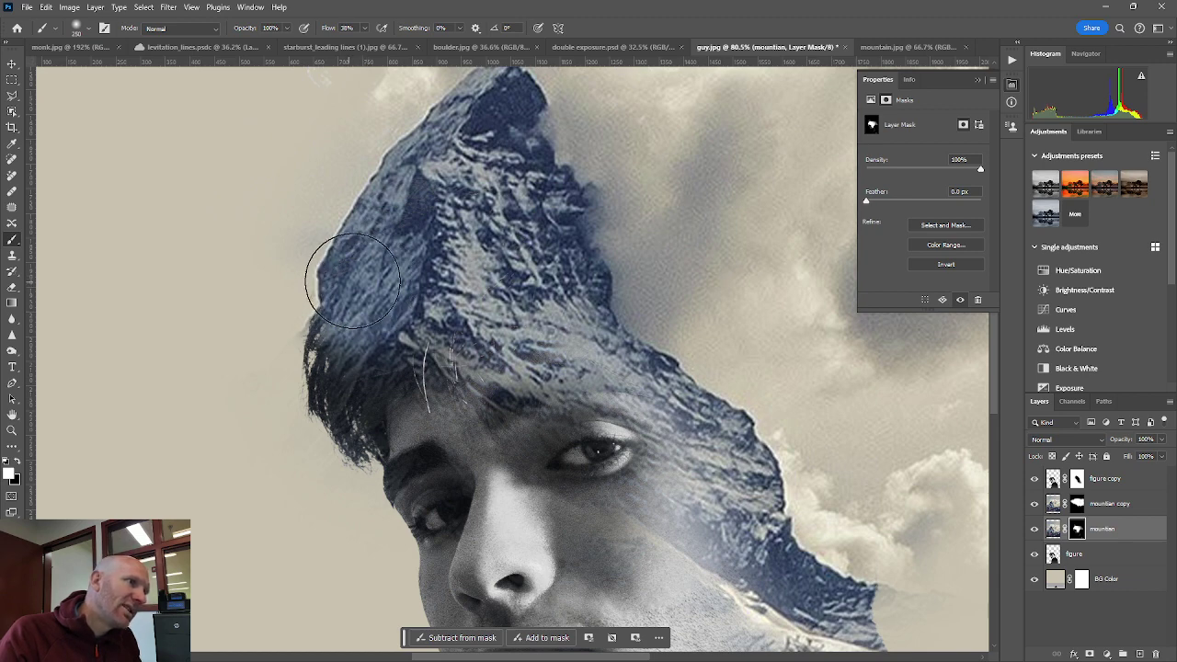
mouse_move(517, 335)
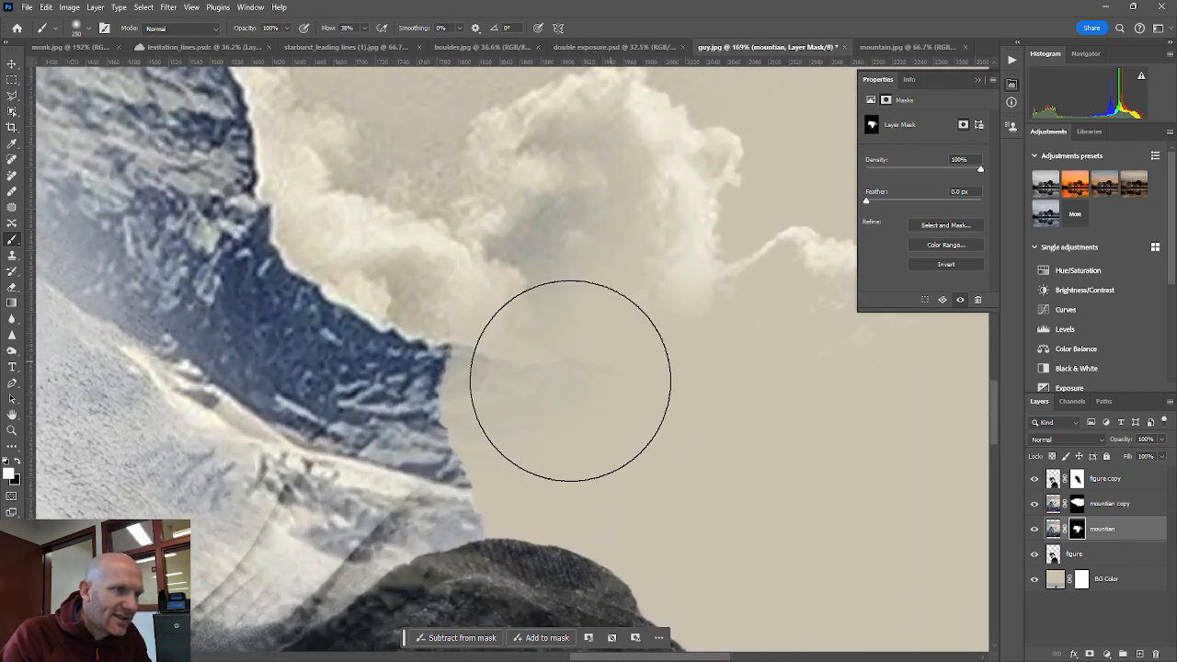
- Switch from the mountain layer's image thumbnail back to its mask for edge cleanup
click(1053, 530)
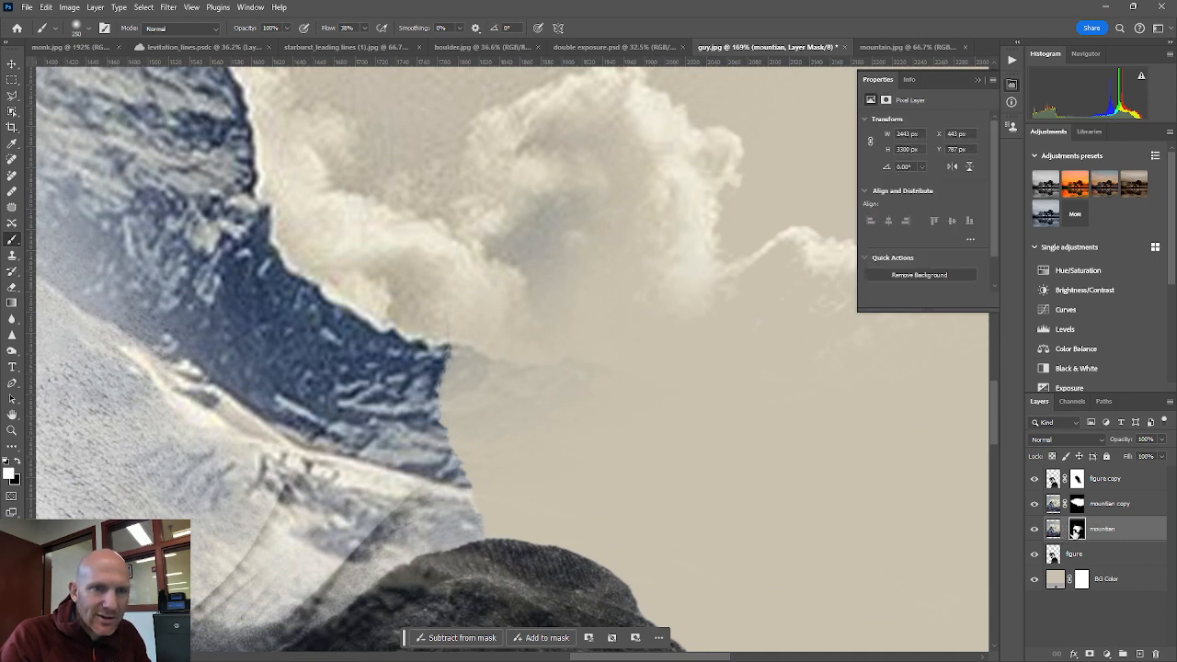
click(1080, 527)
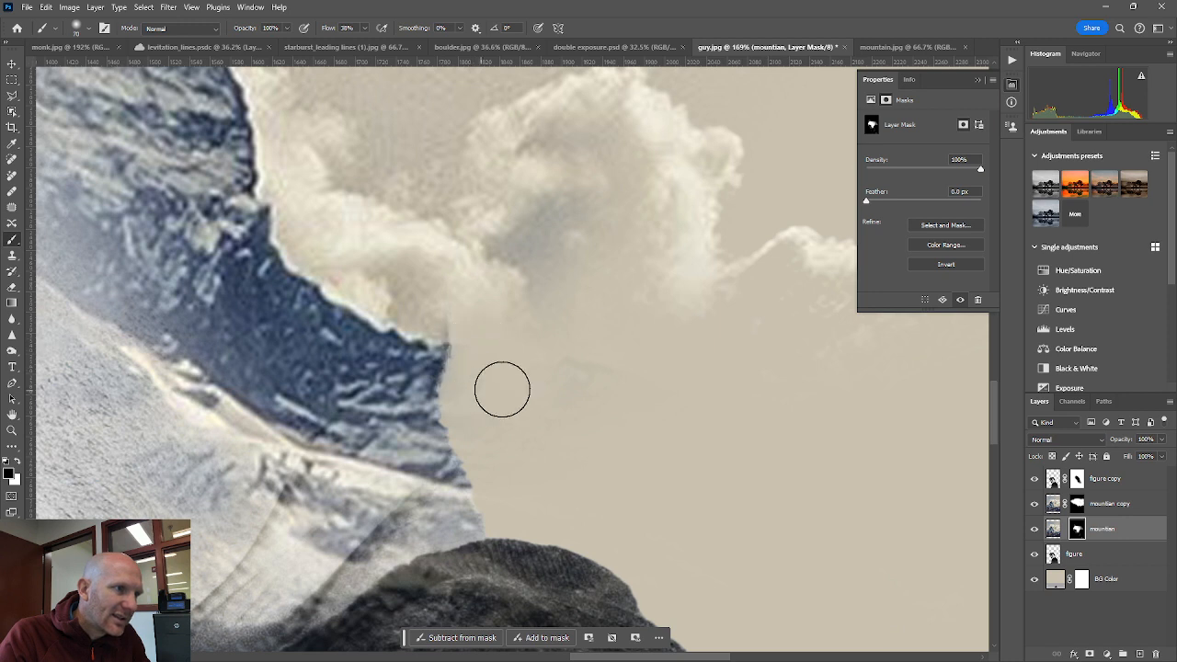
mouse_move(653, 396)
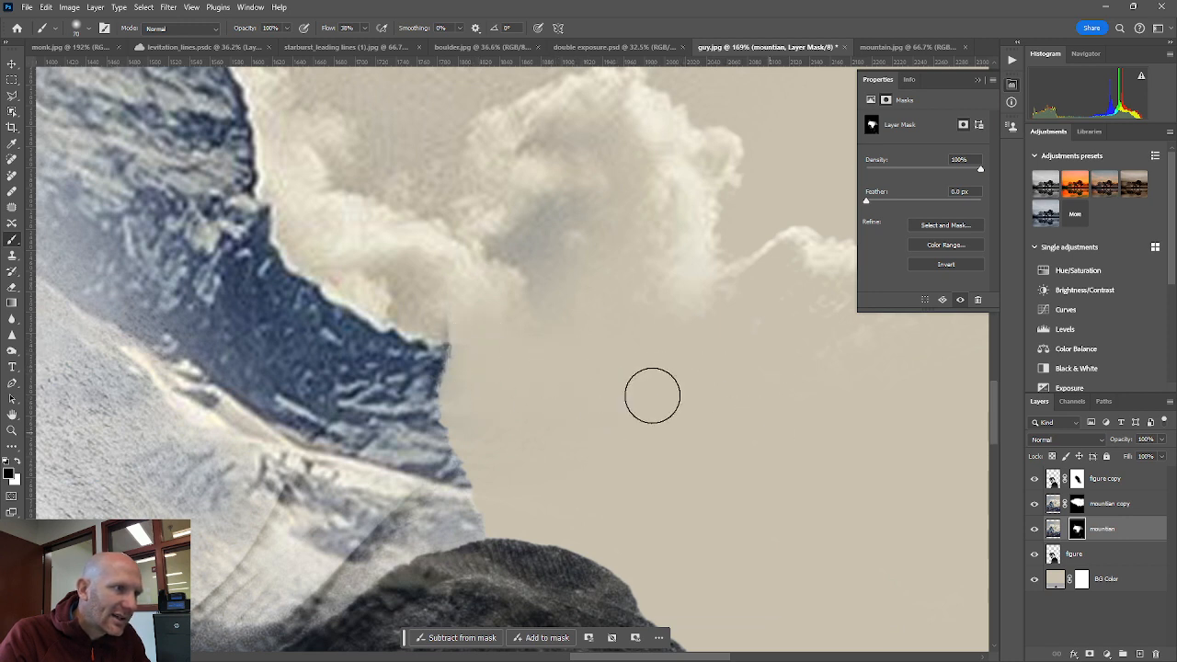
mouse_move(445, 316)
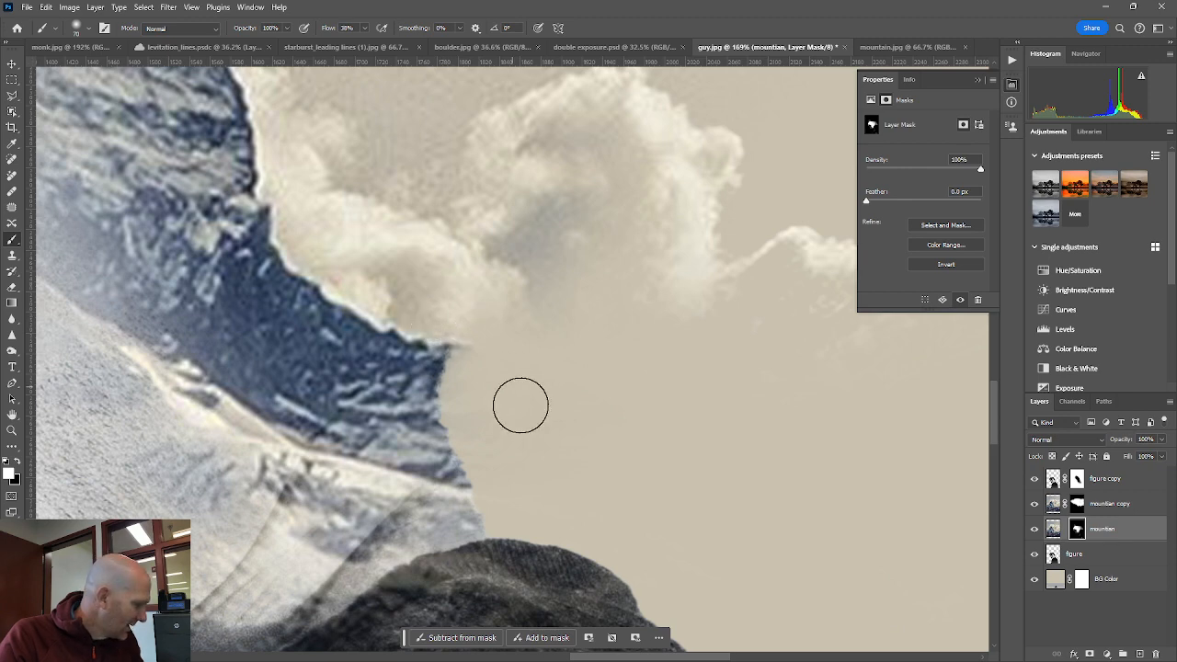
mouse_move(480, 364)
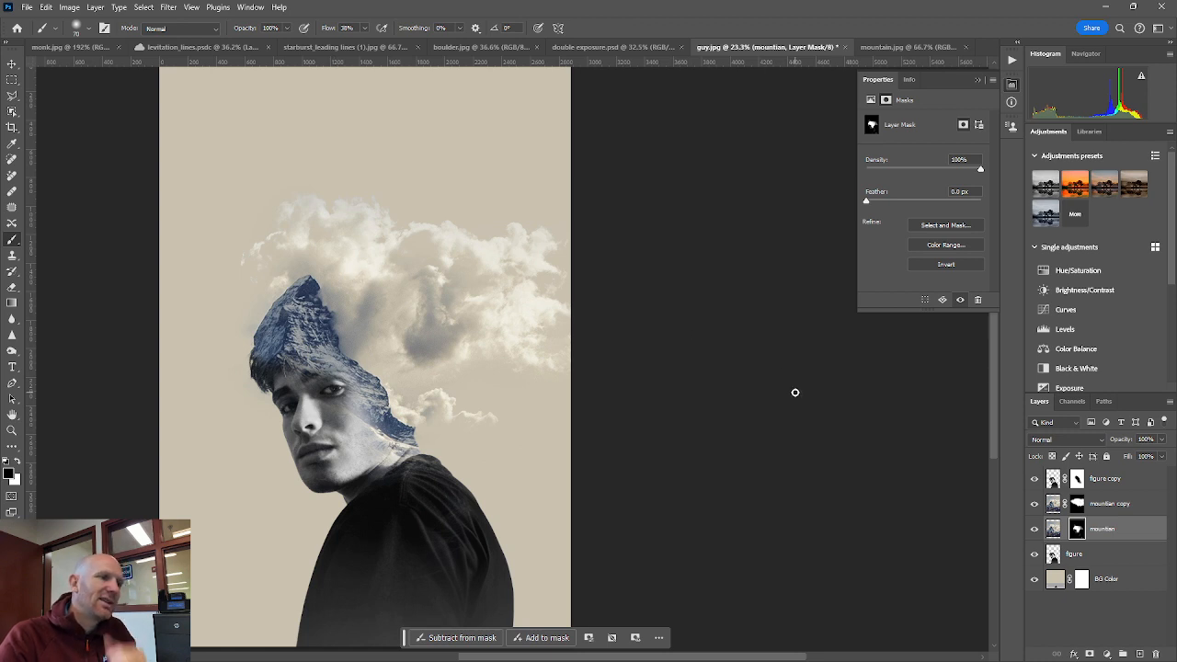
mouse_move(762, 404)
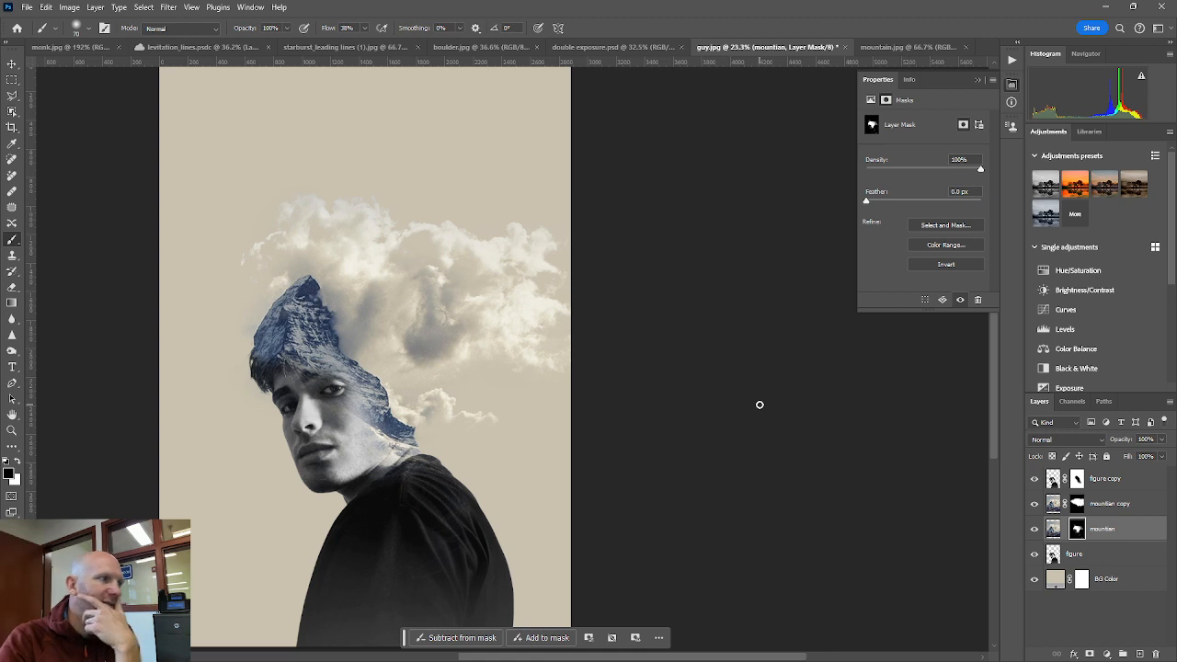
mouse_move(455, 440)
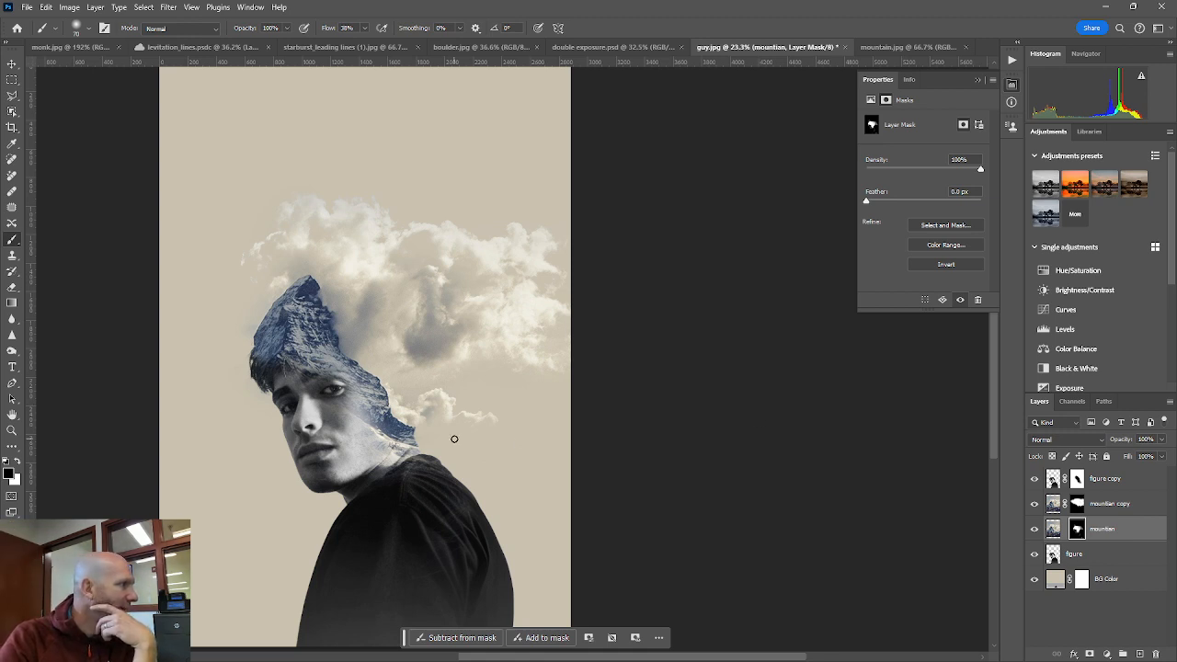
mouse_move(640, 517)
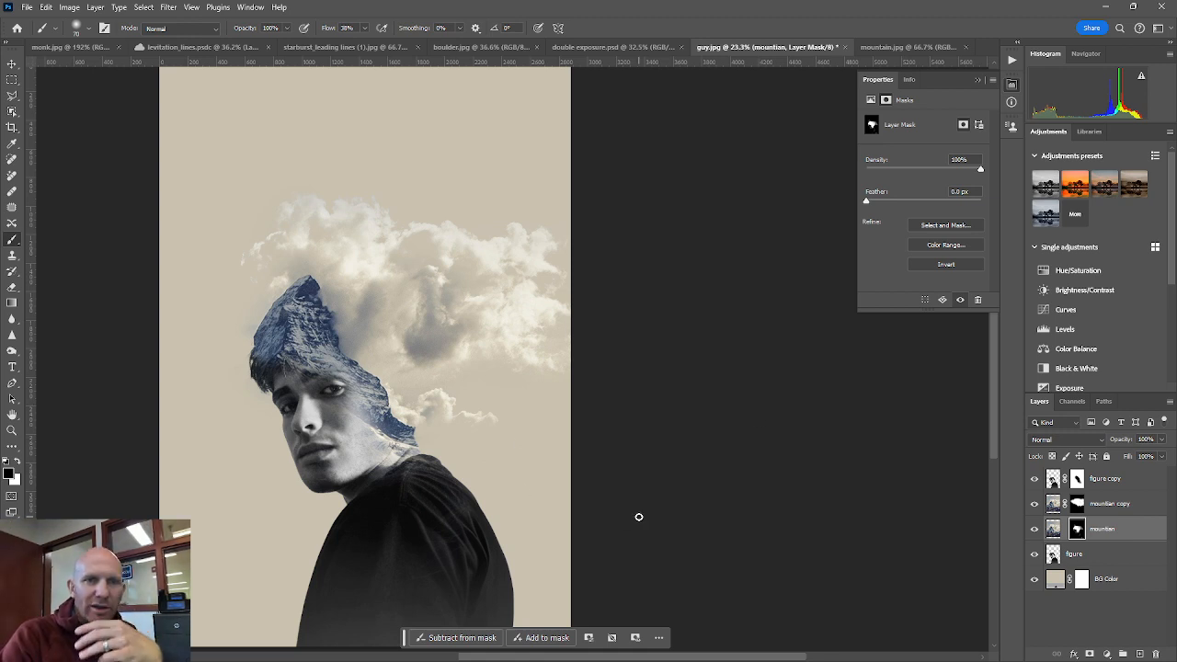